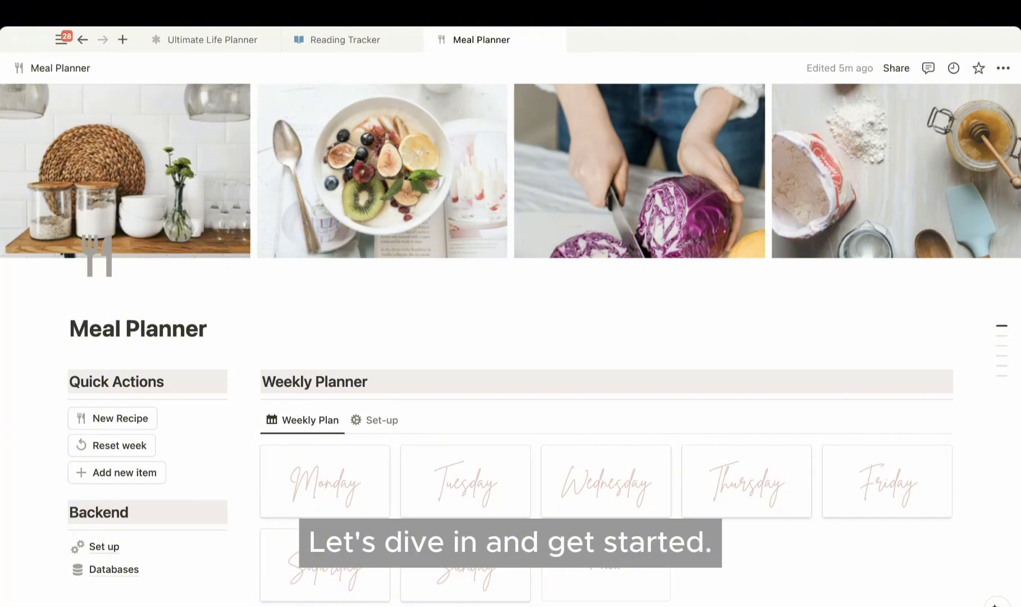
Switch the Recipe Book from the Healthy view to its Mobile Friendly list grouped by meal type
scroll("down", 3)
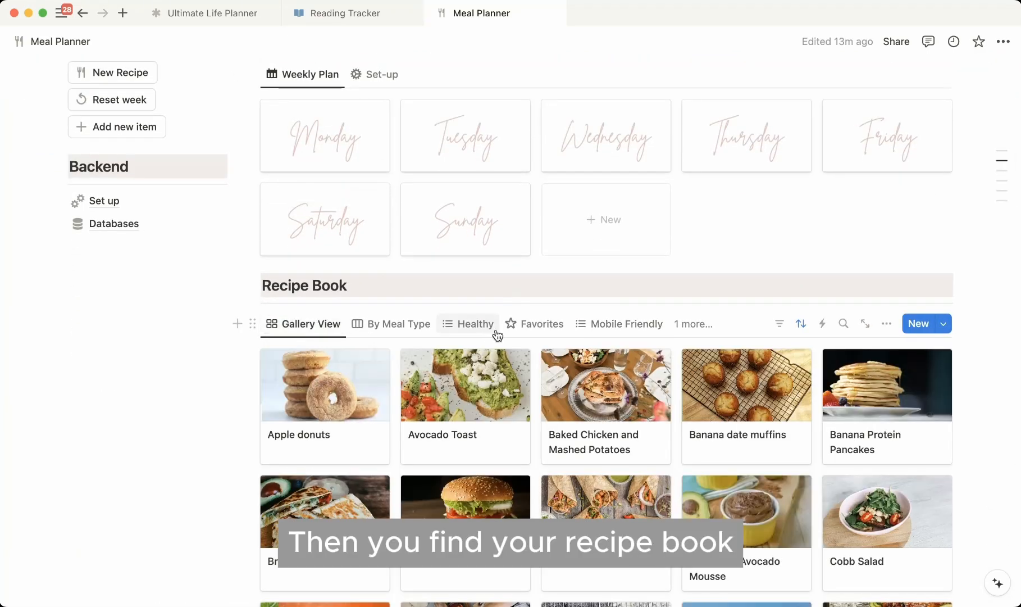
scroll("down", 3)
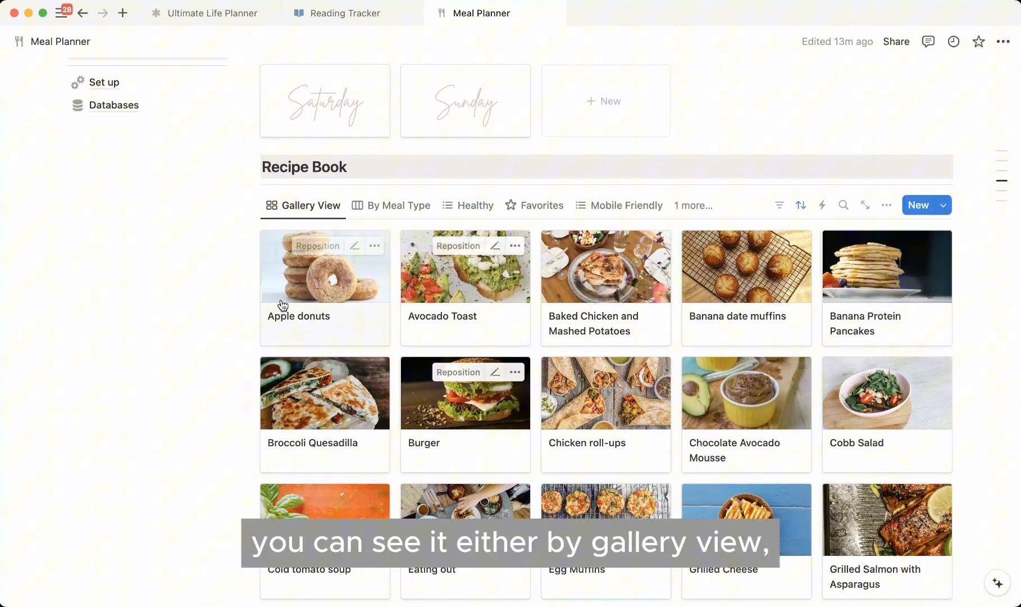
left_click(398, 205)
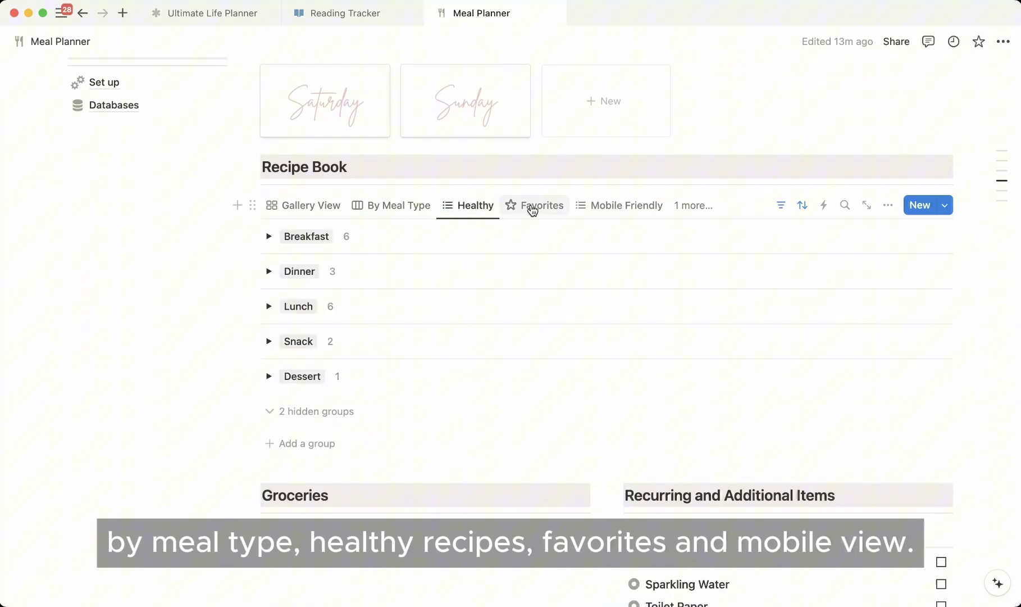
left_click(627, 269)
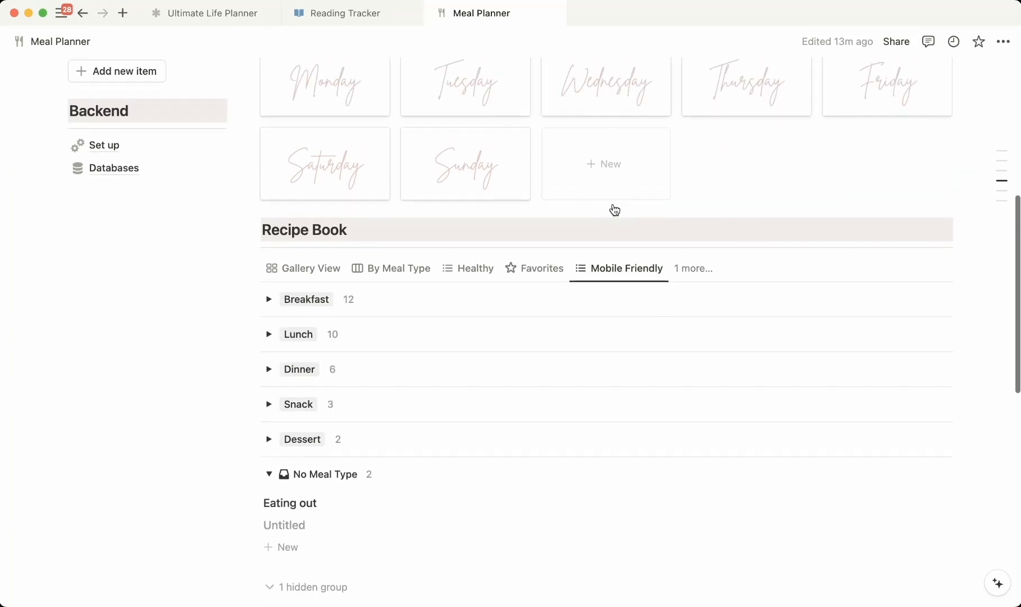
scroll("down", 3)
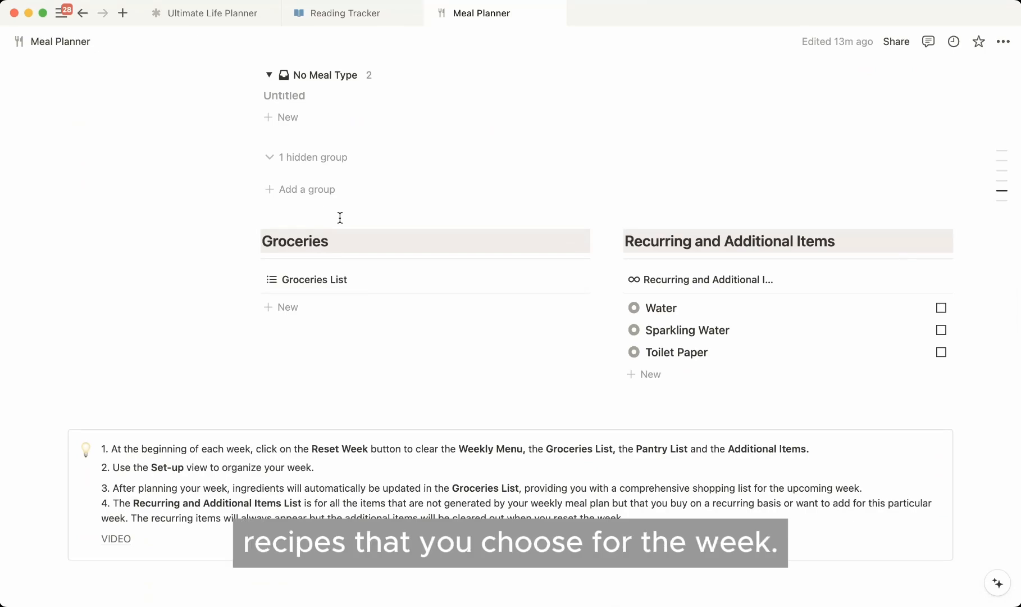
mouse_move(572, 319)
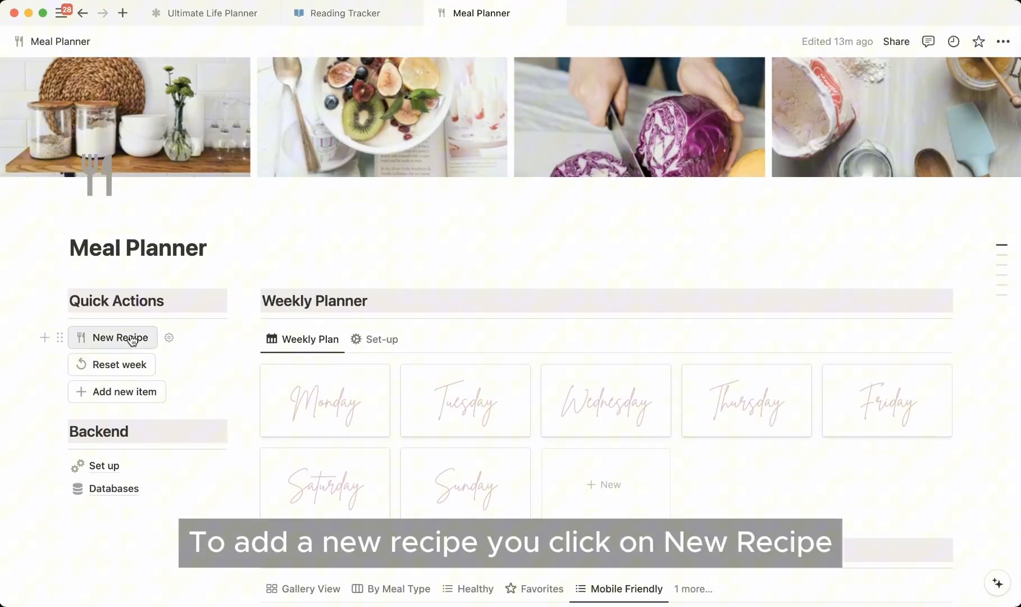
Create a recipe titled Cottage Cheese Waffles and link Oat flour and Egg as ingredients
left_click(120, 337)
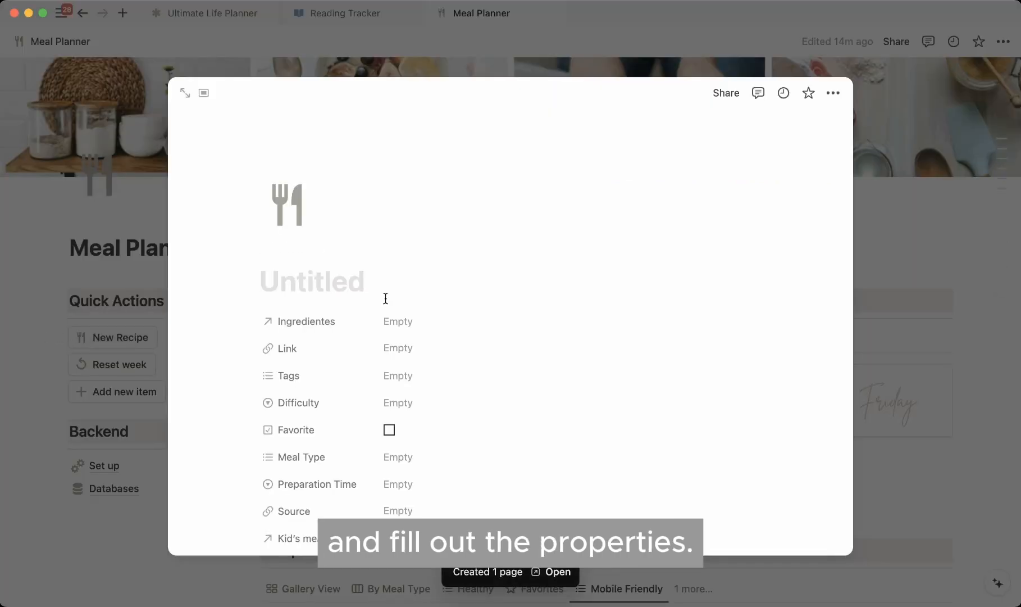
type("Cottage Cheese Waffles")
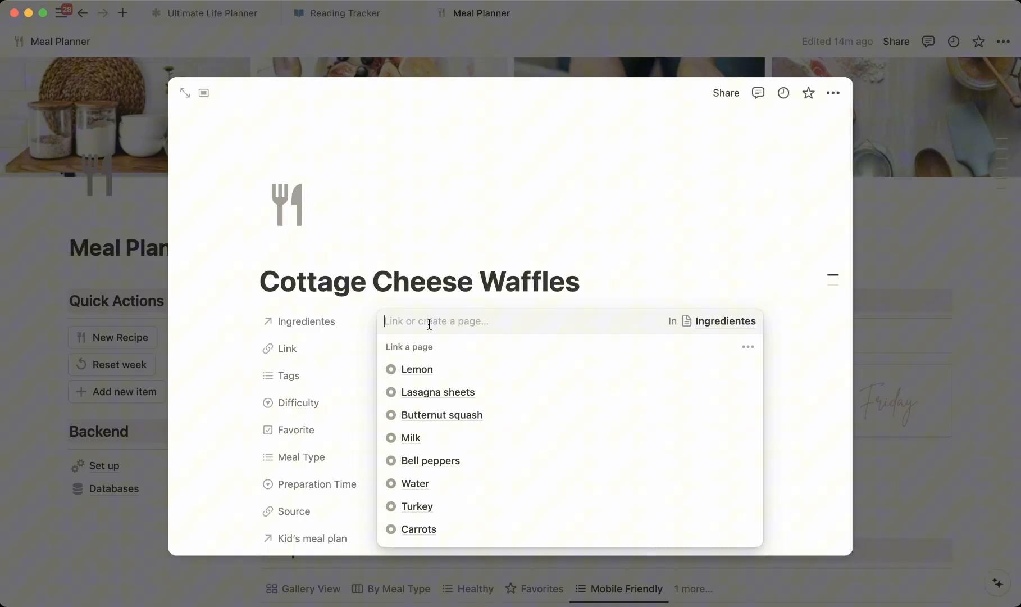
type("Oat")
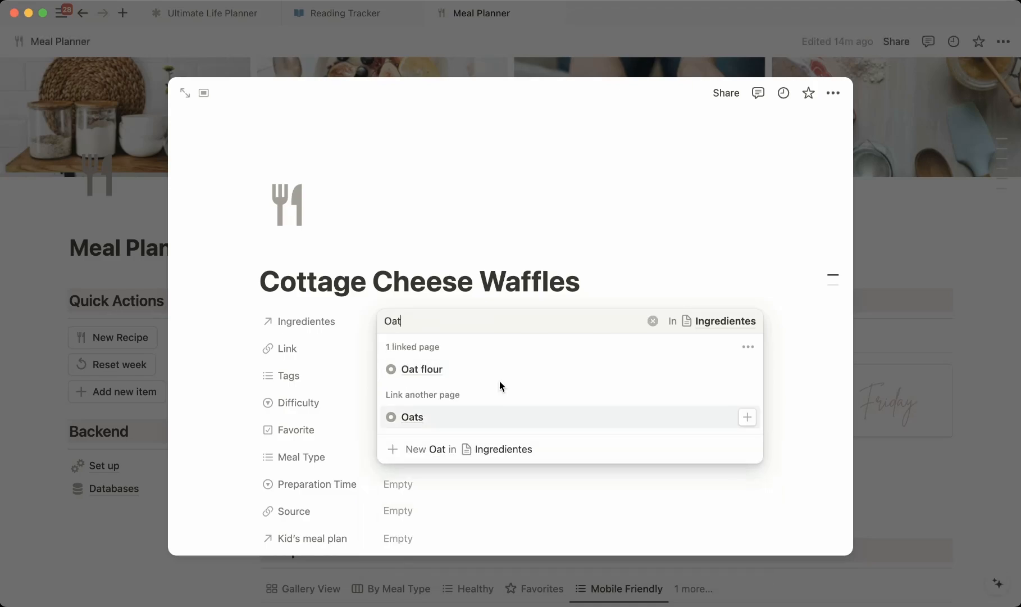
type("Eg")
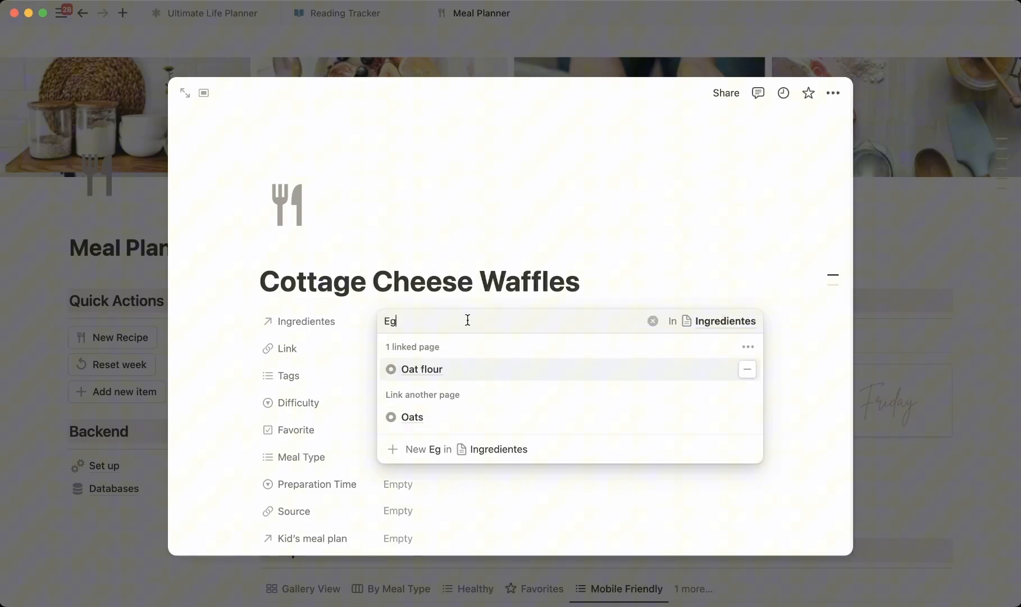
Add Cottage cheese as a new ingredient and search for Baking powder
type("Cottage cheese")
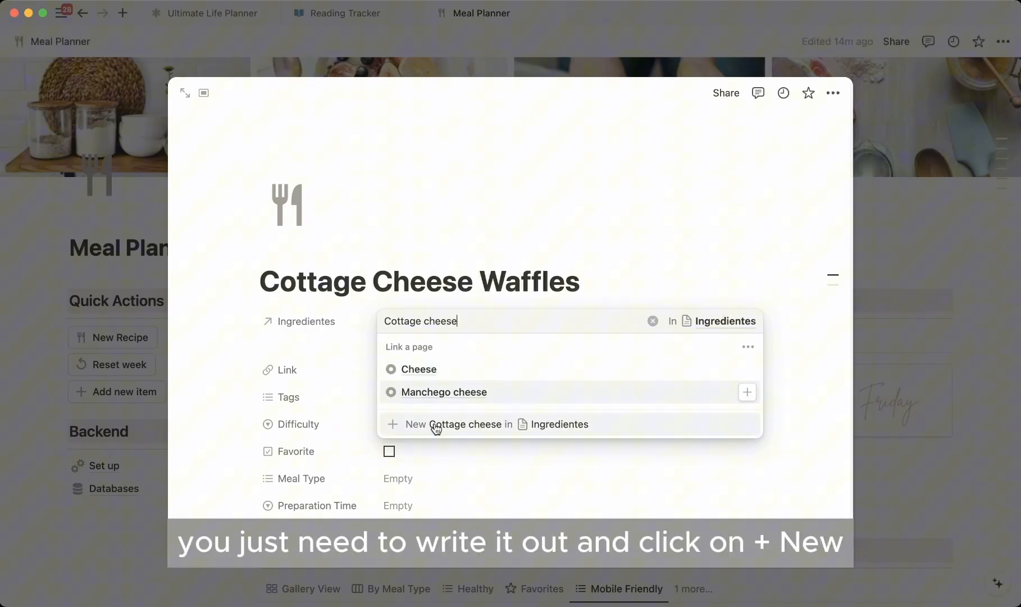
left_click(436, 424)
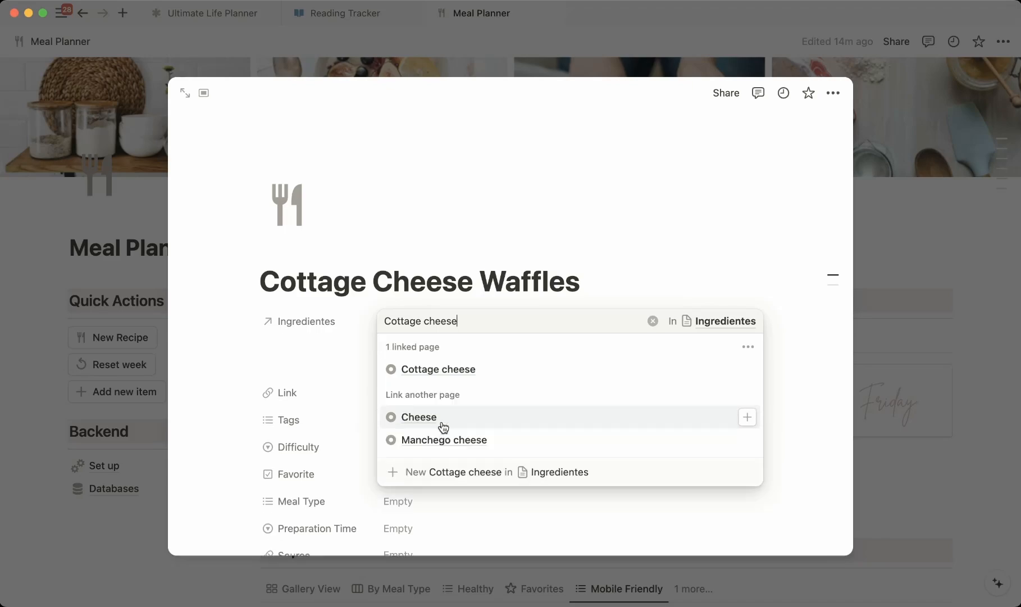
type("Baking powder")
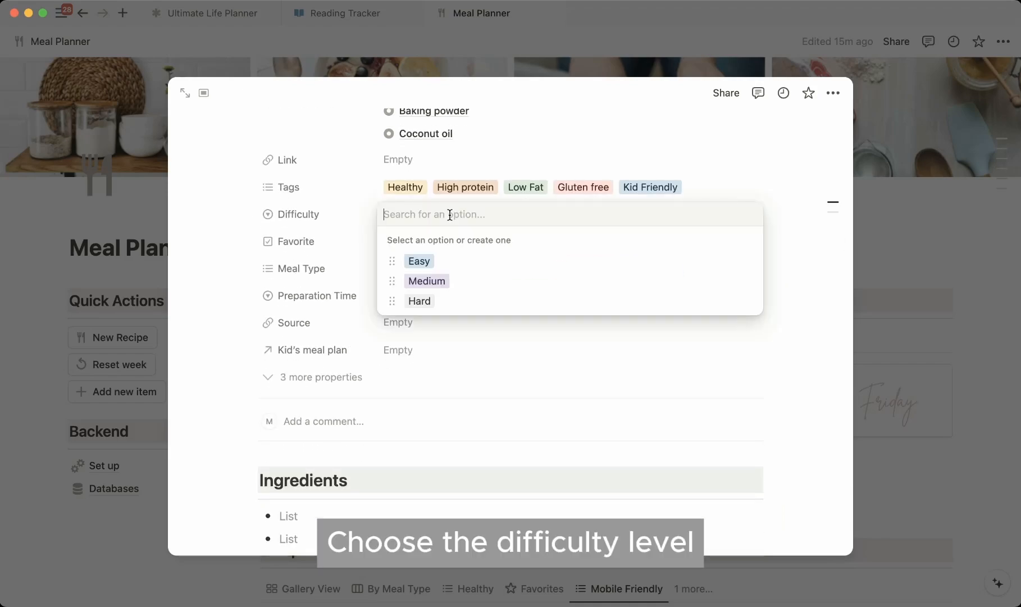
Rate the waffles recipe Easy, mark it as a favourite, and set its meal type to Breakfast
left_click(419, 260)
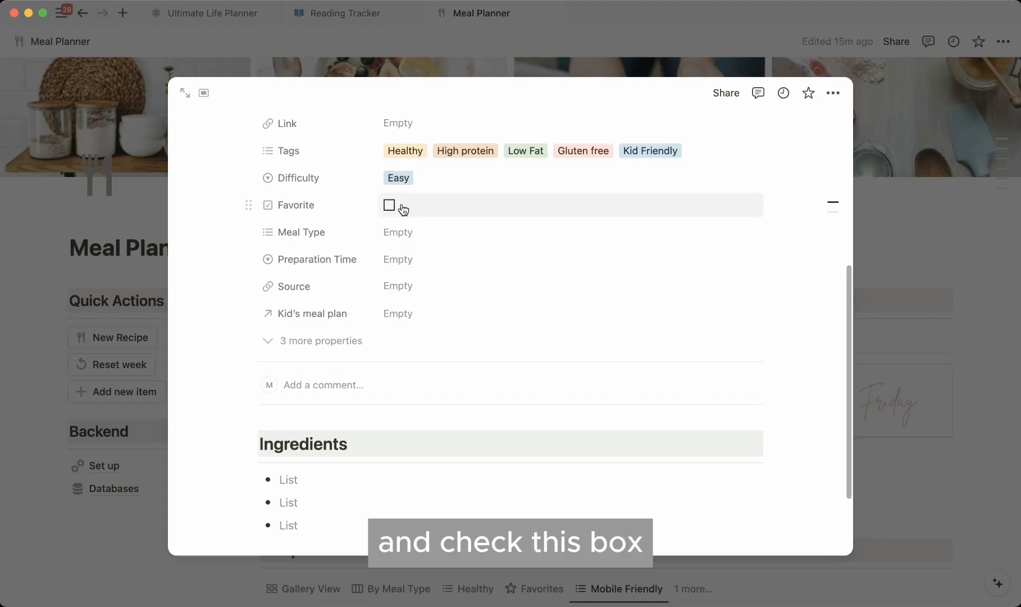
left_click(390, 205)
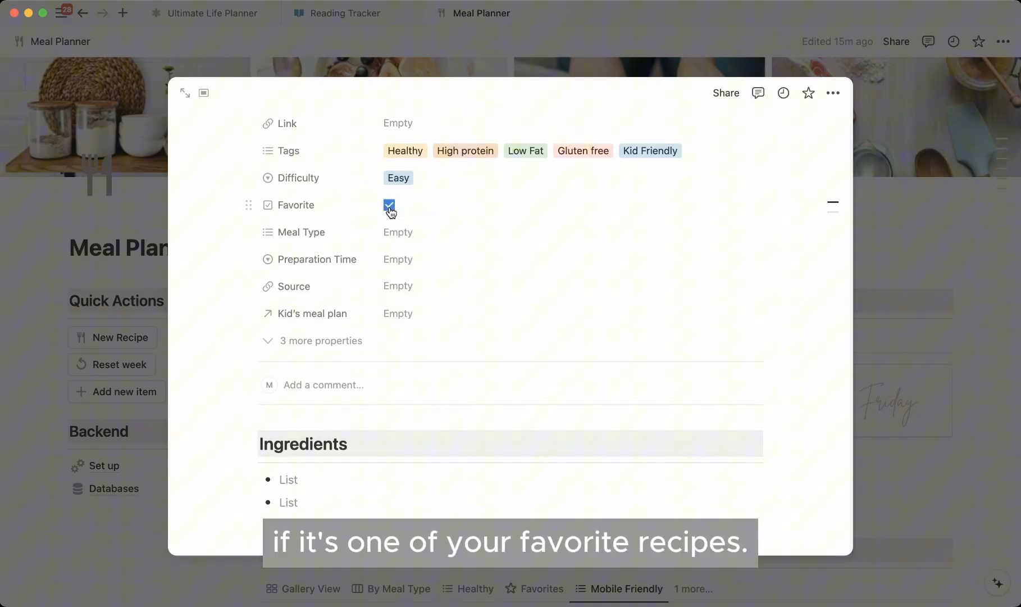
left_click(399, 232)
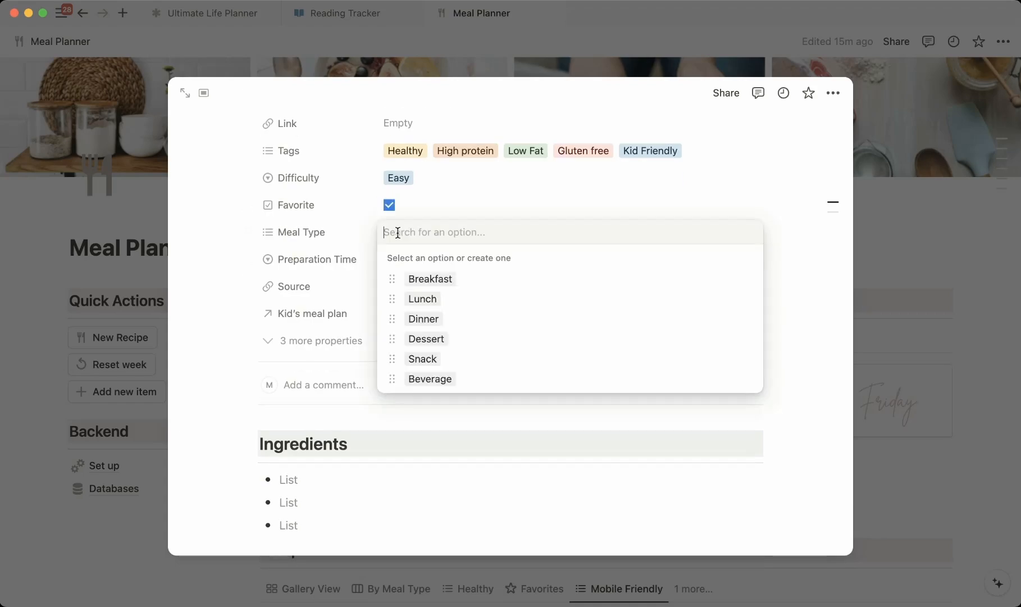
left_click(430, 279)
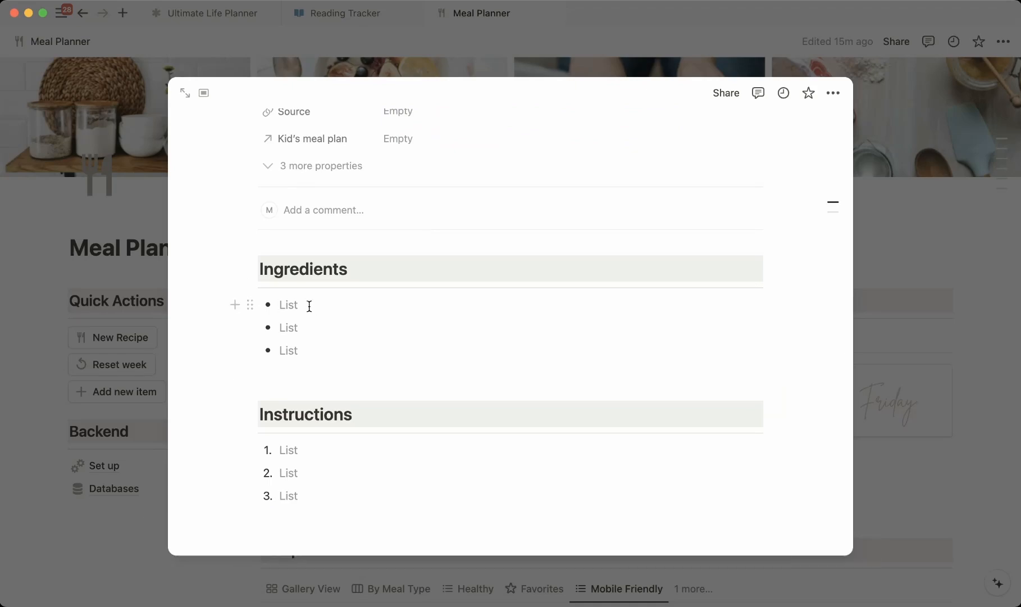
List ingredients from 3/4 cup oat flour onward and begin instructions with 'Blend everything'
type("3/4 cup oat flour")
left_click(519, 350)
type("2 eggs")
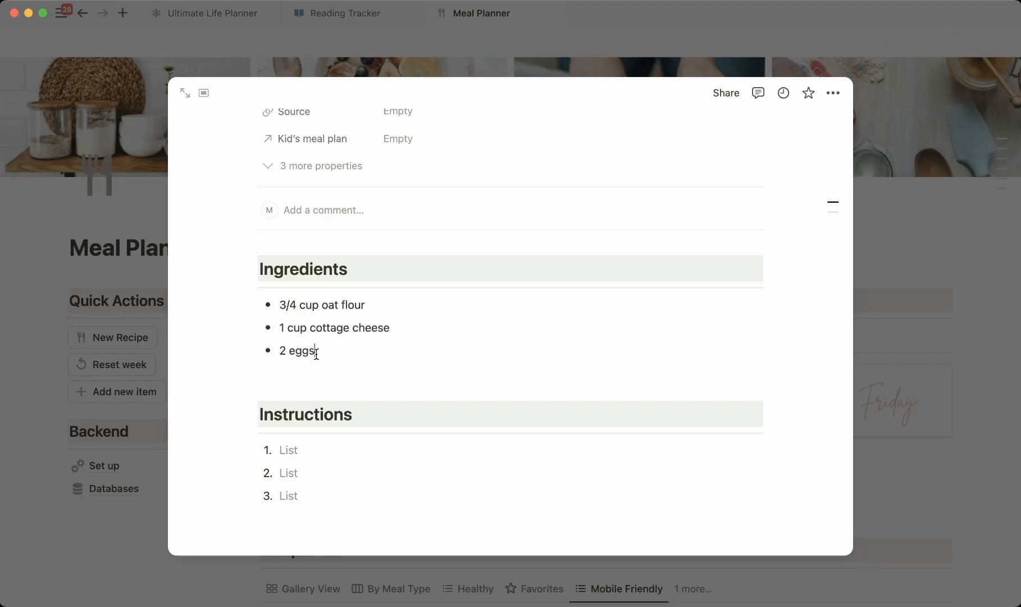
type("1/2 teaspoon baking powder")
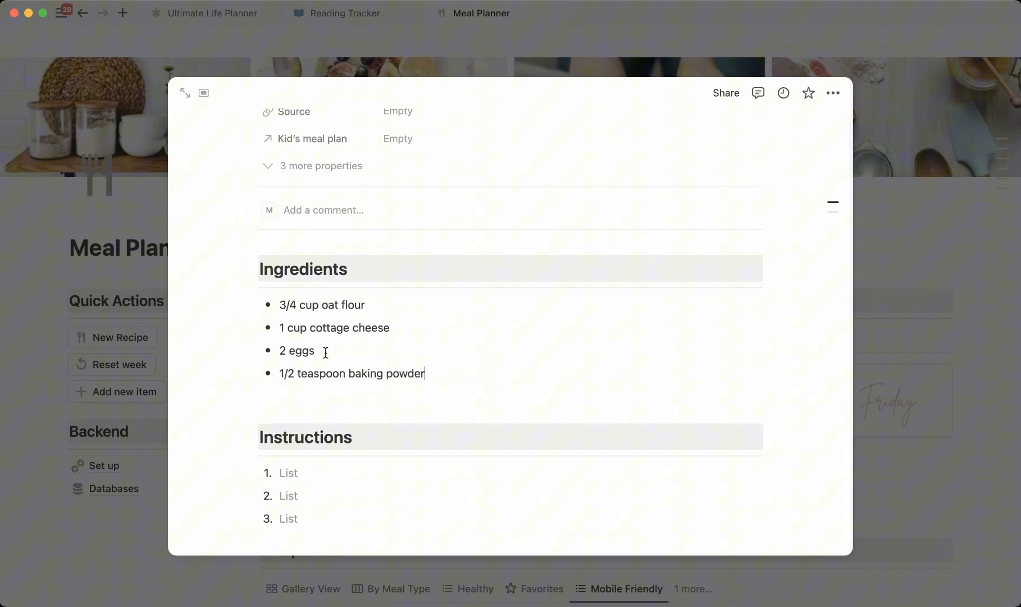
type("1 tablespoon coconut oil")
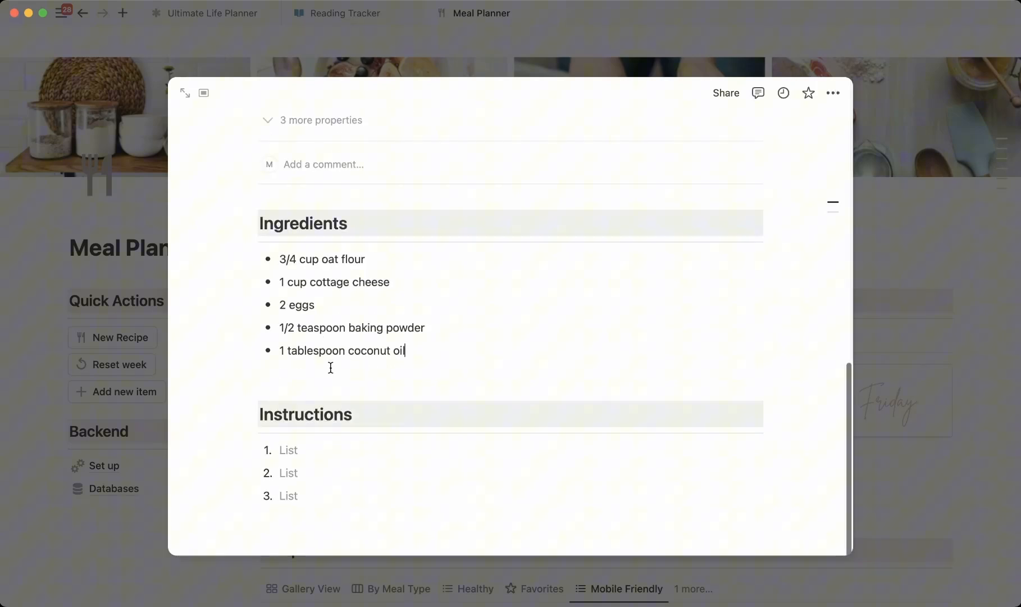
type("Blend everything t")
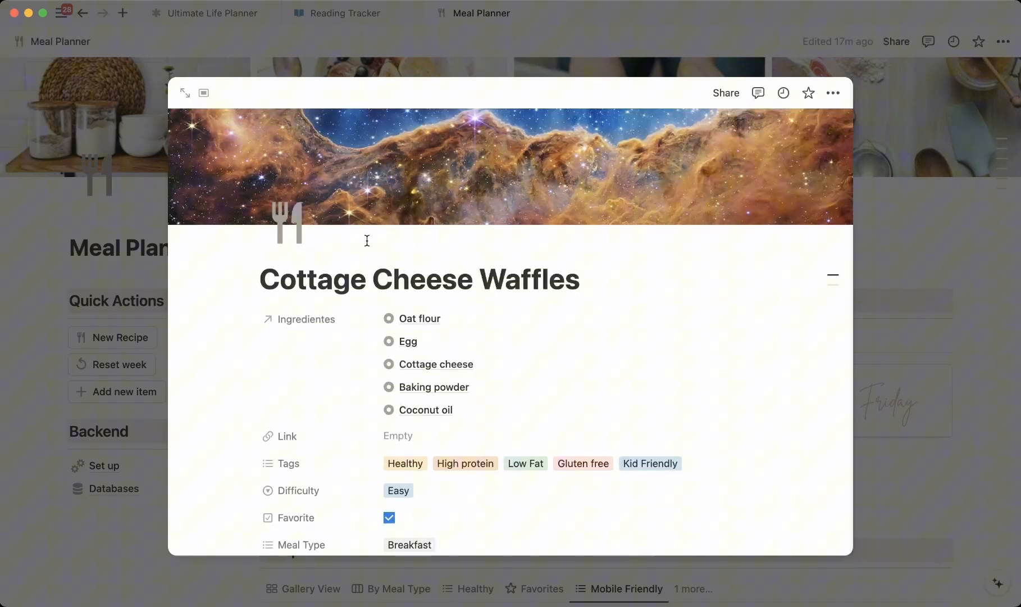
mouse_move(658, 137)
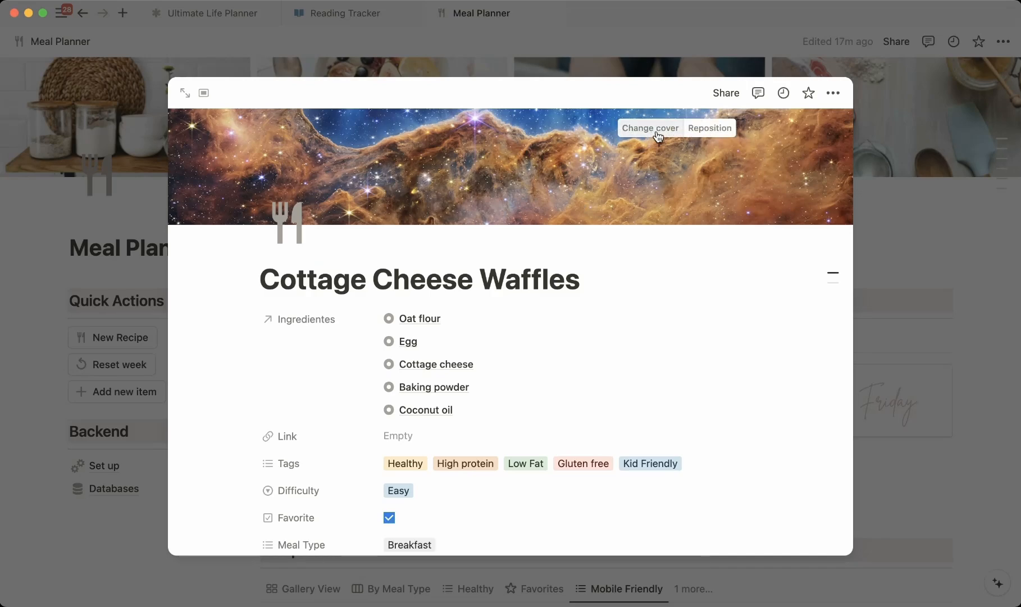
Replace the recipe's cover with a waffle image found by searching 'waff' on Unsplash
left_click(650, 127)
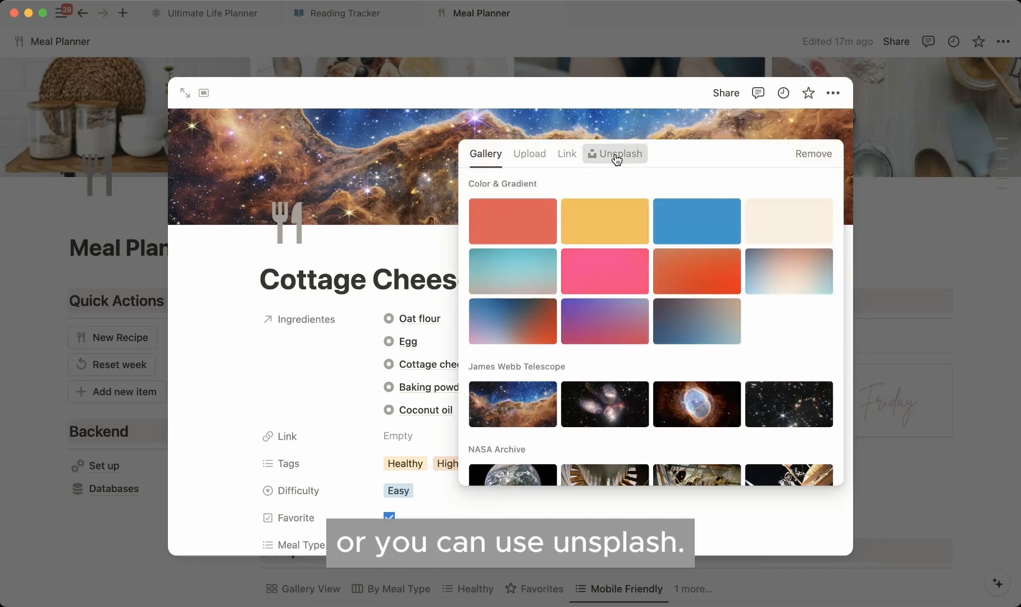
type("waff")
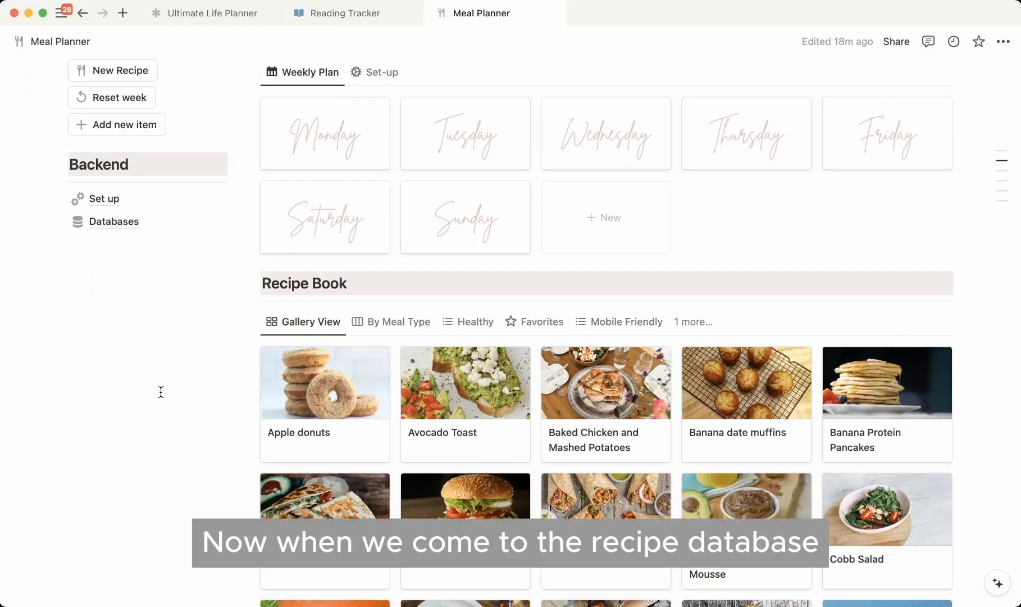
scroll("down", 3)
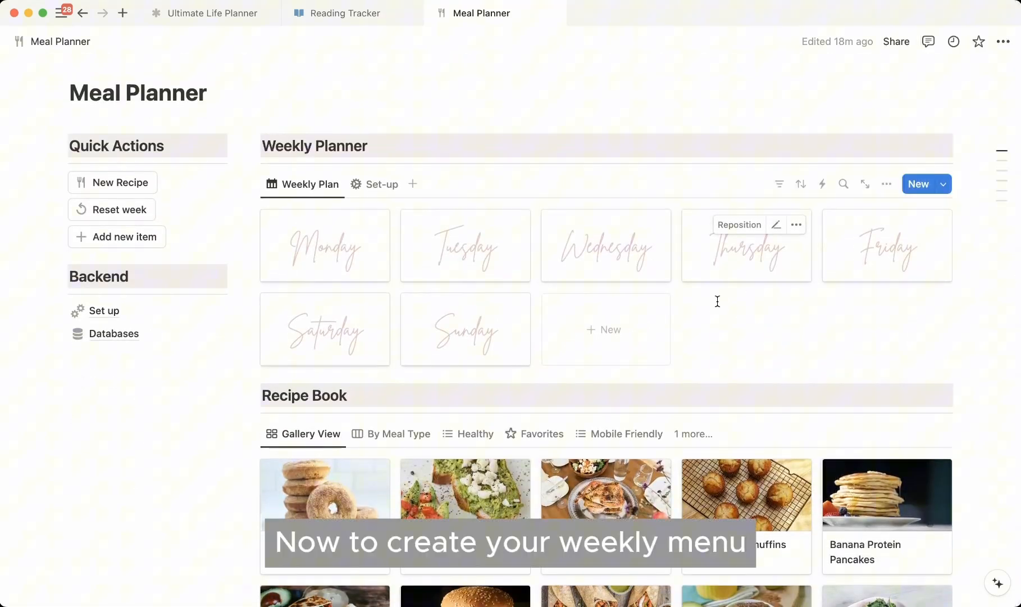
Show the Weekly Planner's Set-up table and the recipes in columns by meal type
left_click(382, 184)
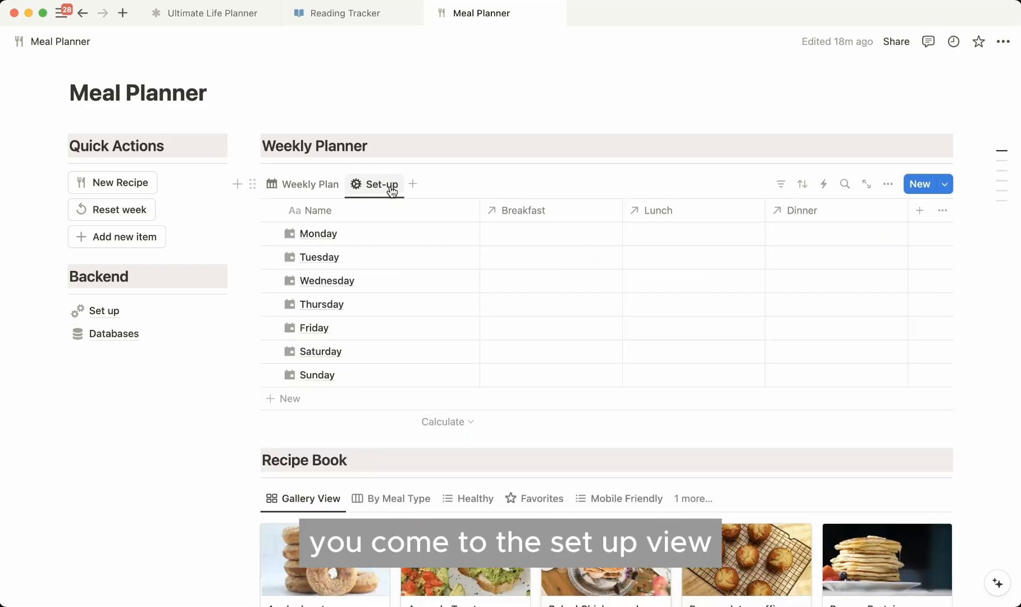
mouse_move(533, 243)
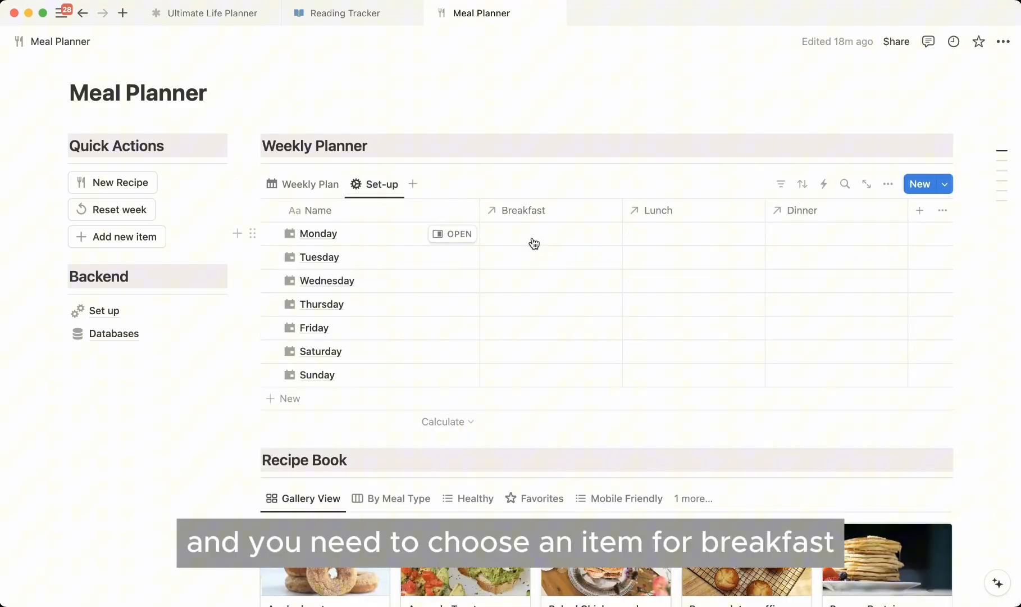
mouse_move(514, 259)
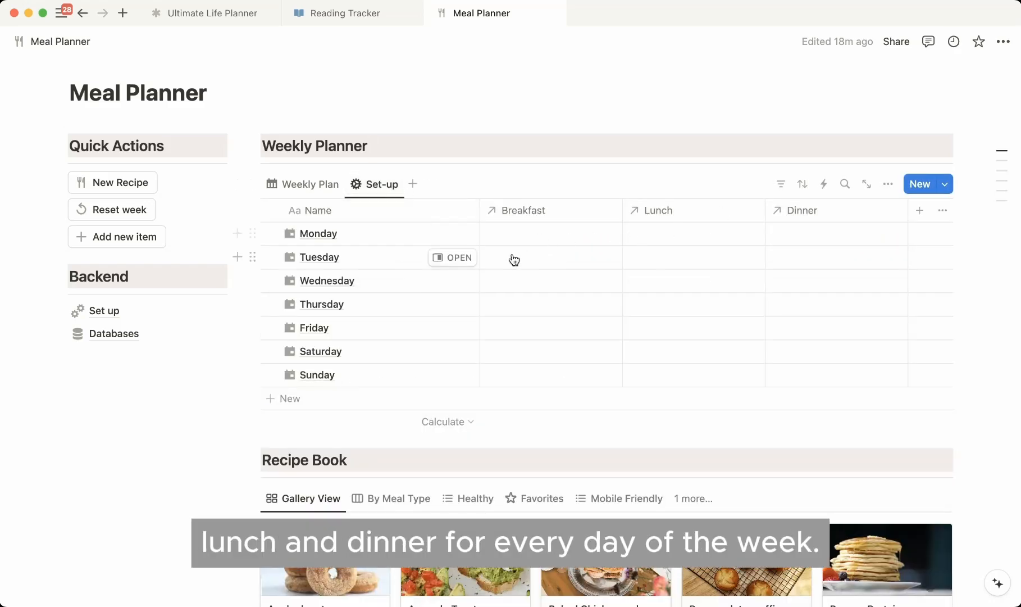
scroll("down", 3)
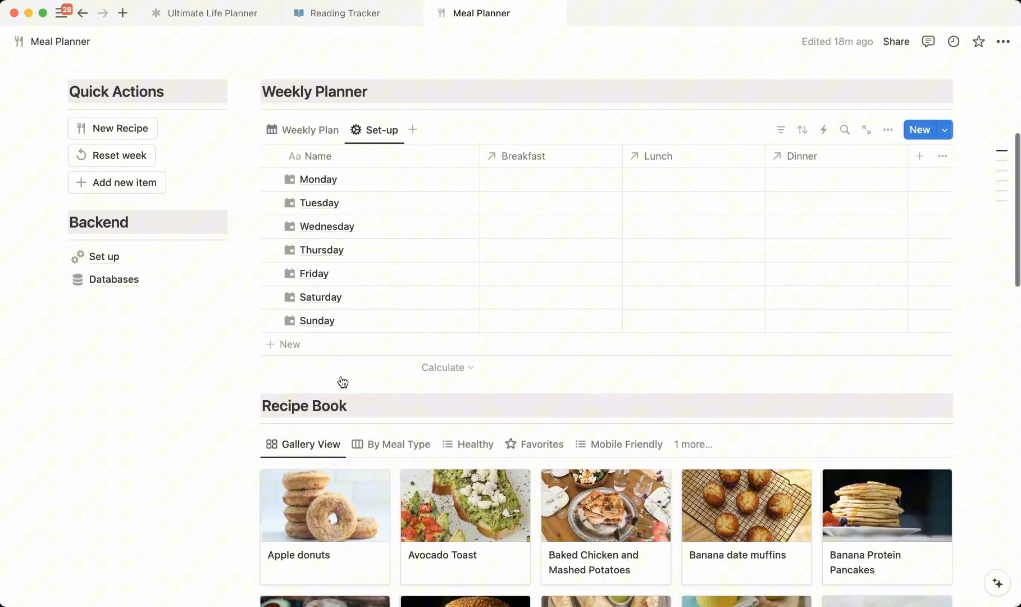
left_click(396, 392)
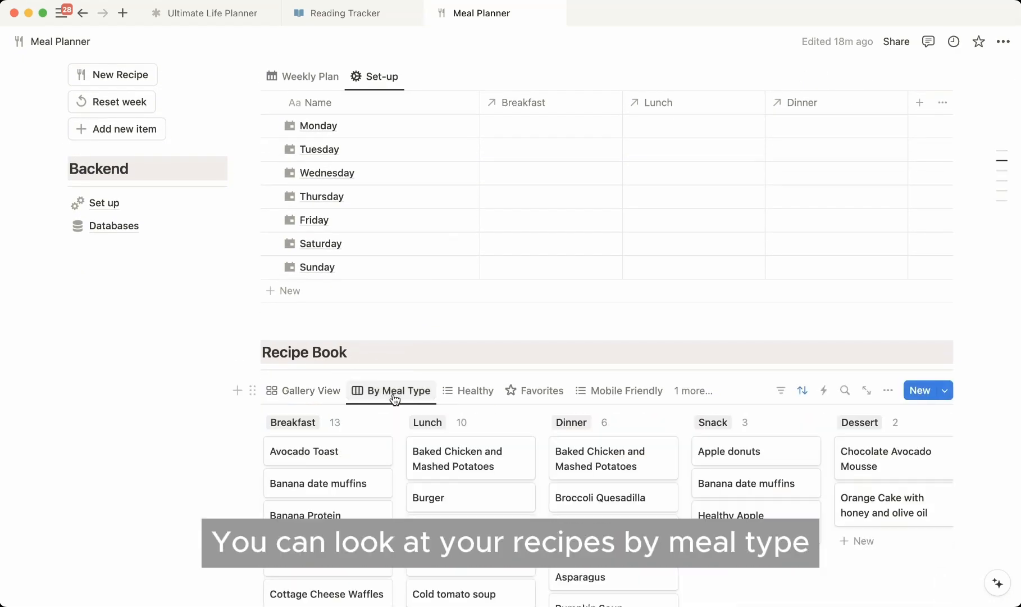
scroll("down", 3)
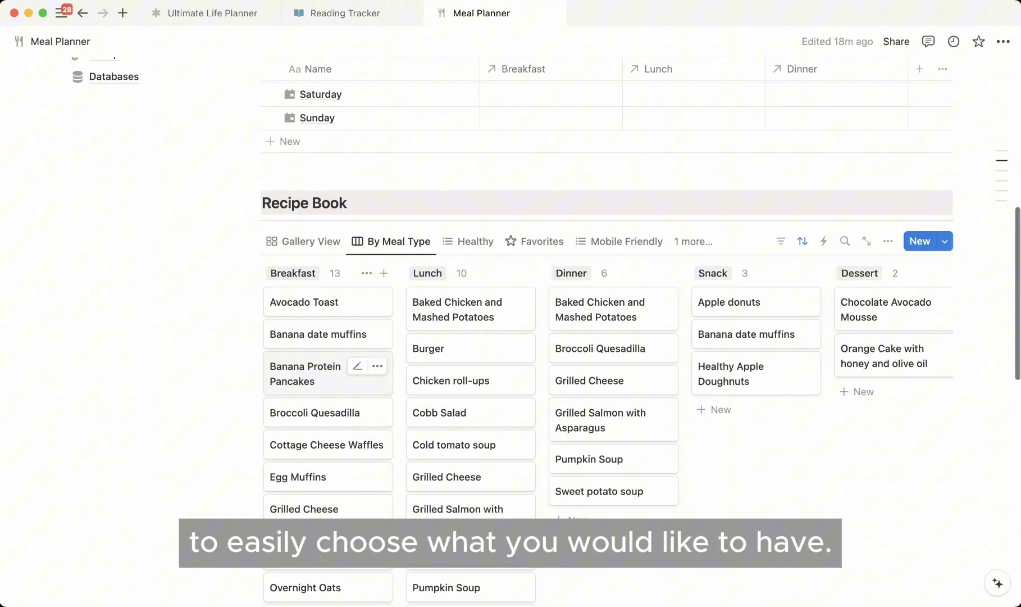
scroll("down", 3)
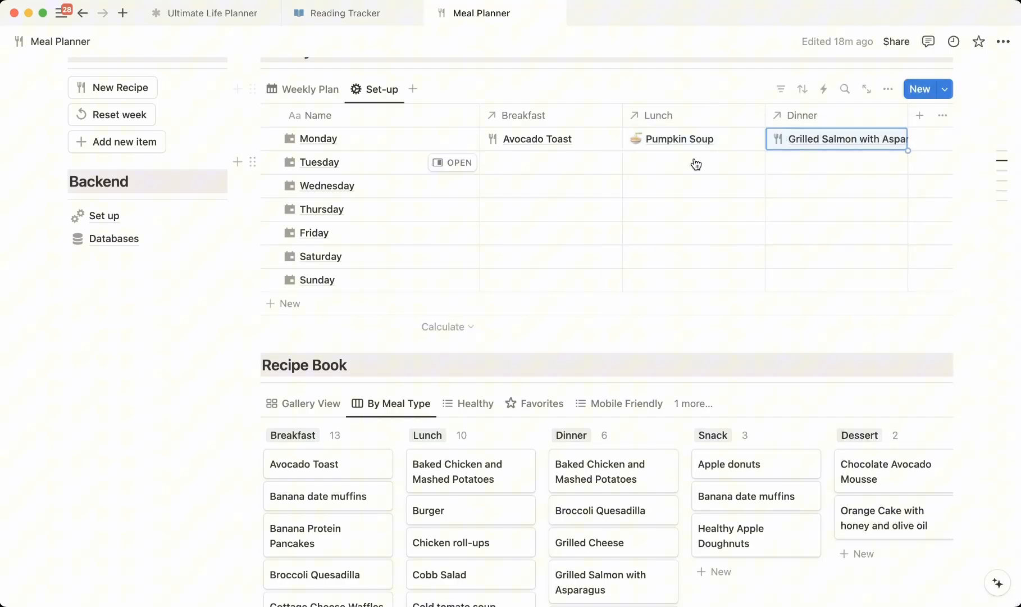
Set Tuesday's breakfast to Healthy Apple Doughnuts and dinner to Pumpkin Soup
left_click(697, 163)
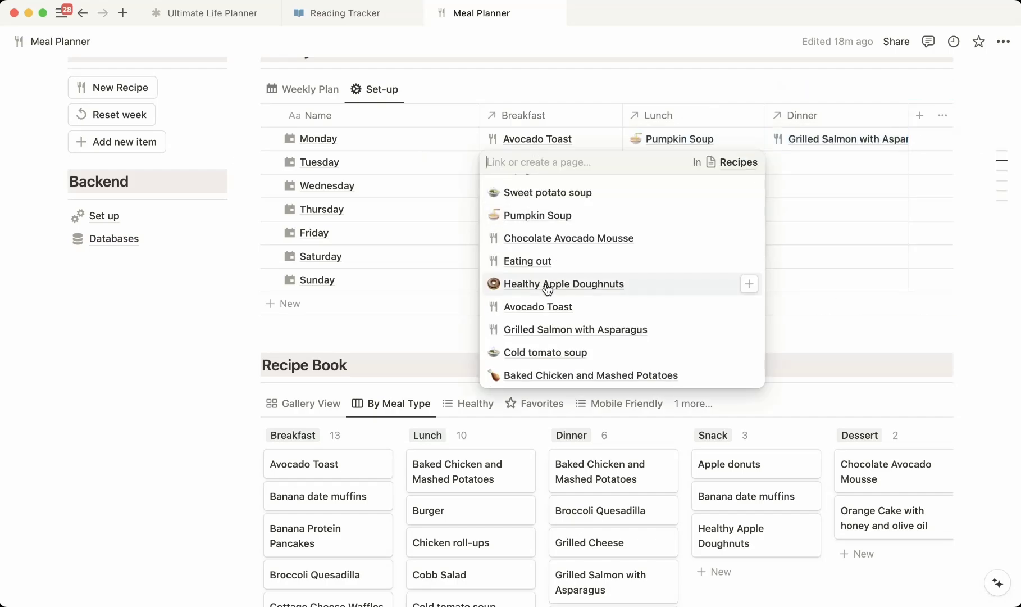
left_click(563, 284)
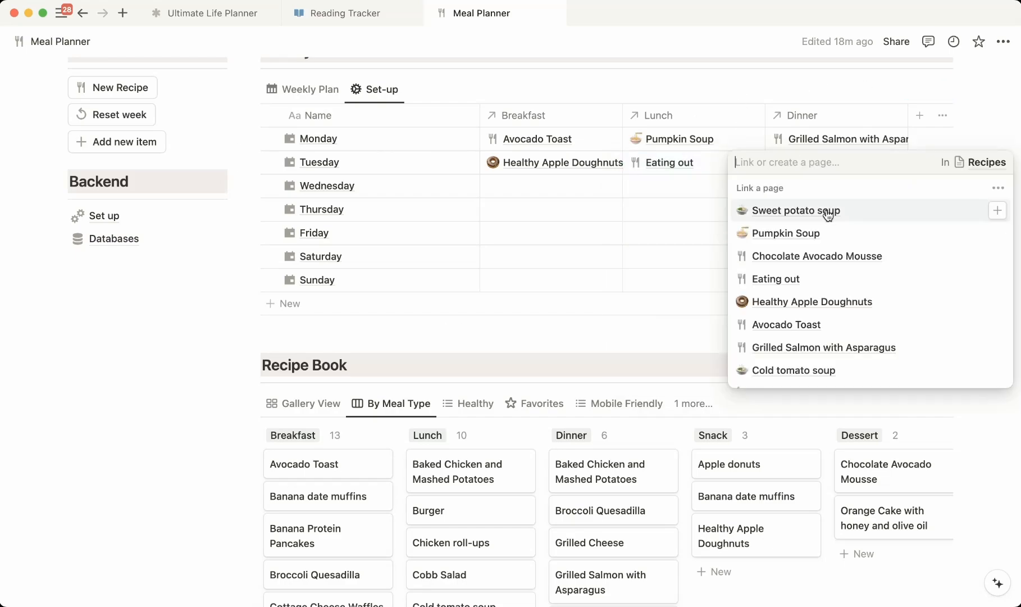
left_click(310, 89)
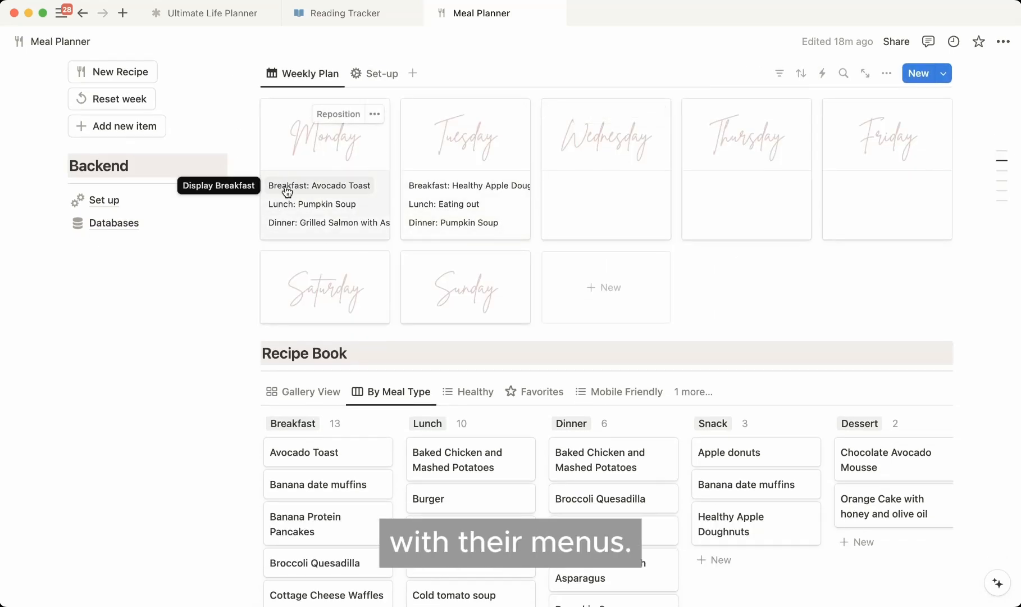
left_click(382, 74)
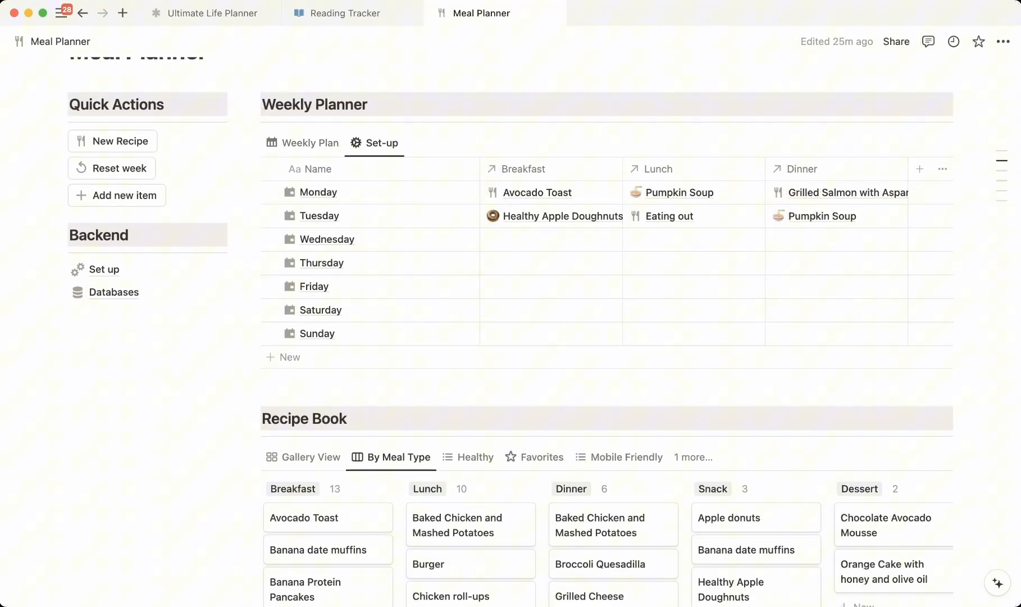
Tick Apple and Almond milk off the Groceries List
left_click(308, 142)
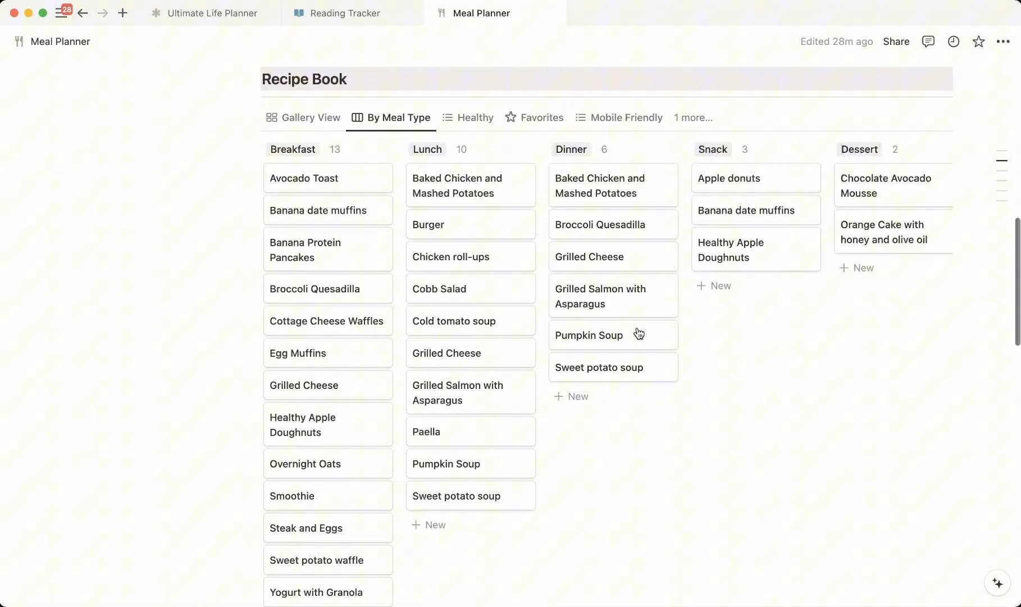
scroll("down", 3)
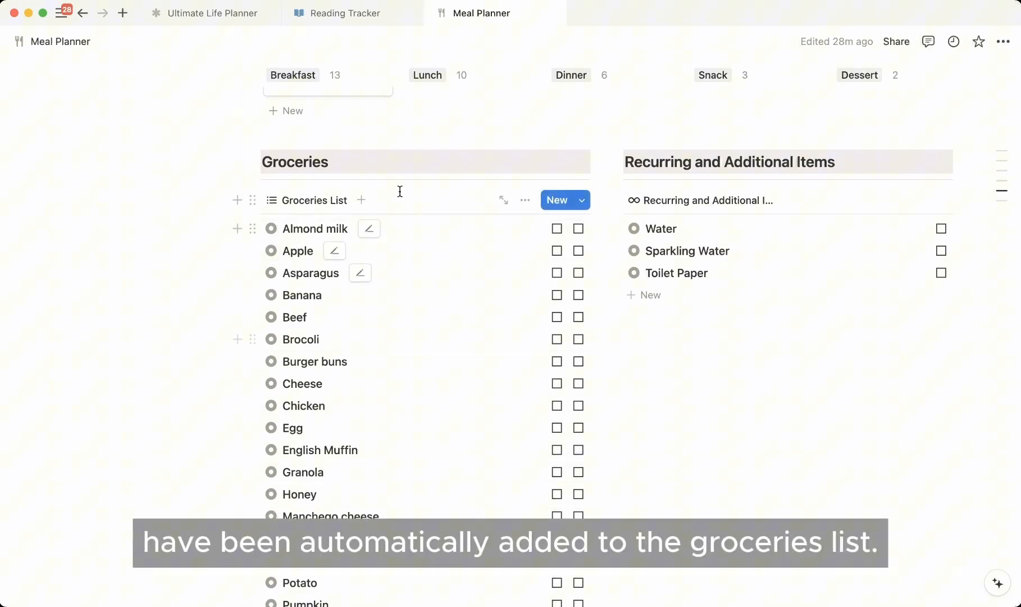
scroll("down", 3)
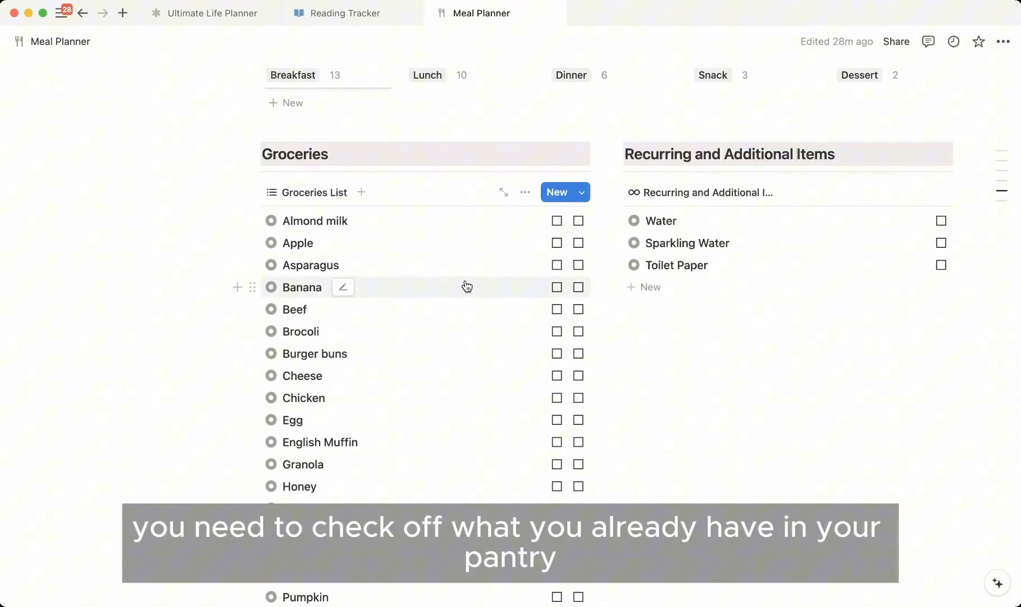
mouse_move(472, 311)
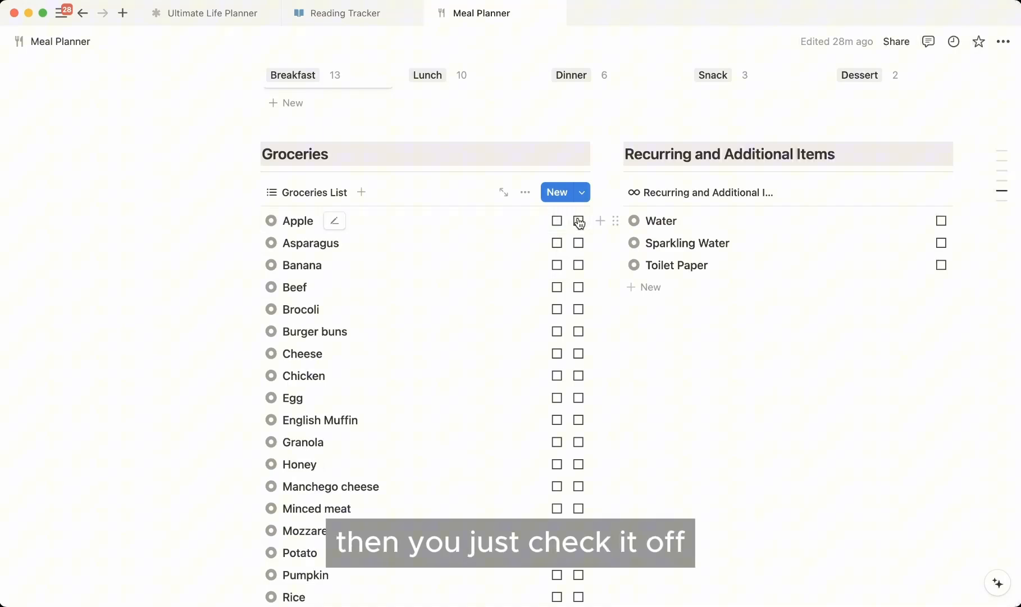
left_click(579, 220)
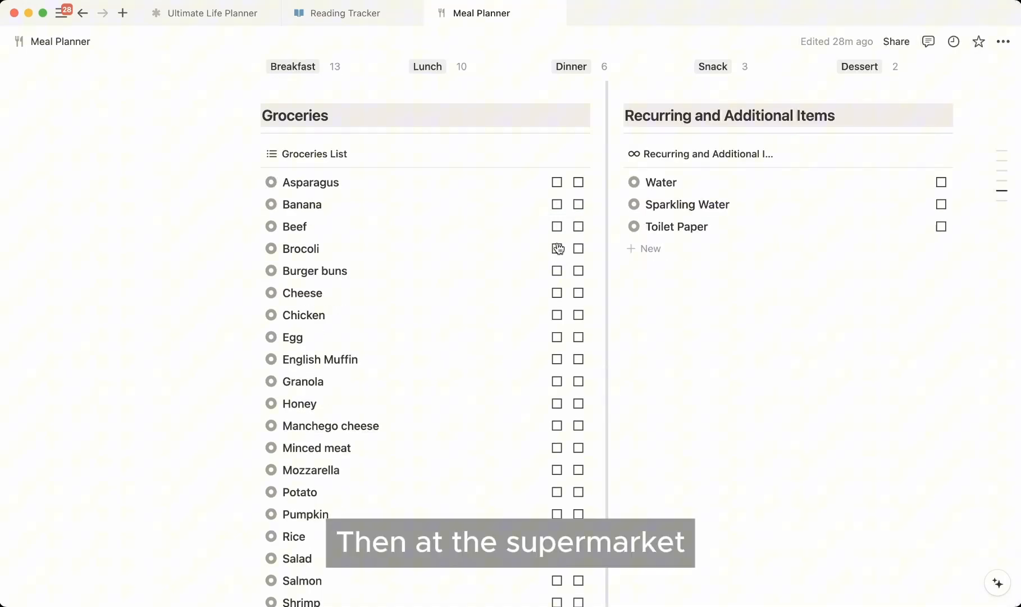
mouse_move(557, 182)
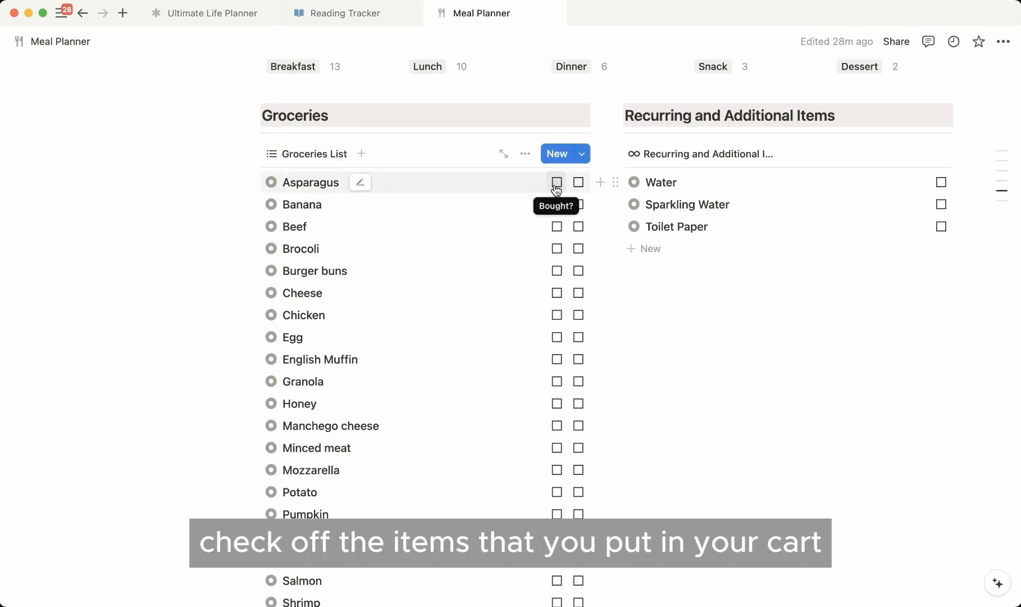
left_click(556, 182)
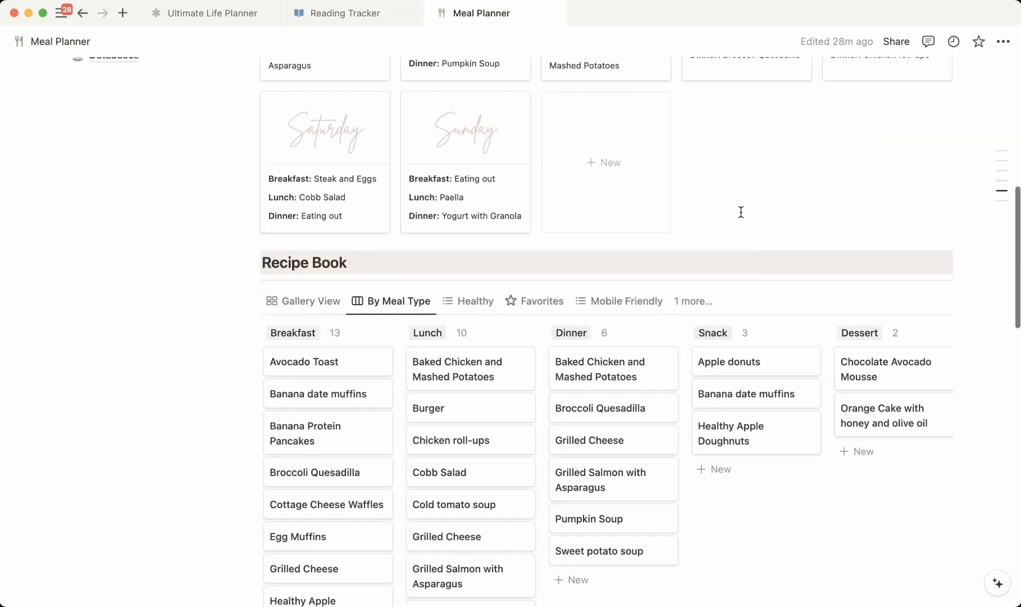
Open the Set up page and add milk as a new recurring item
scroll("up", 3)
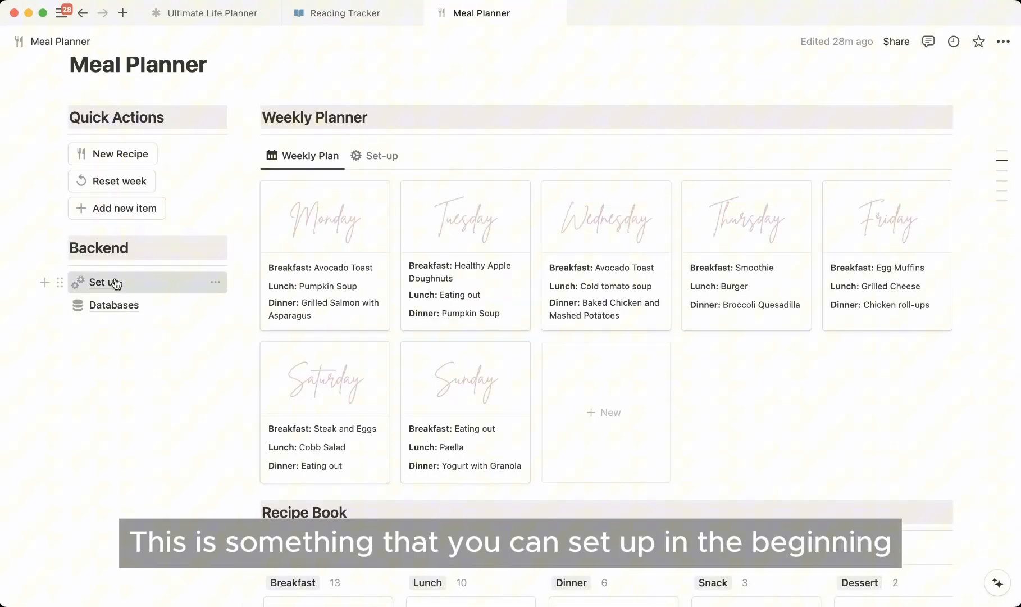
left_click(96, 283)
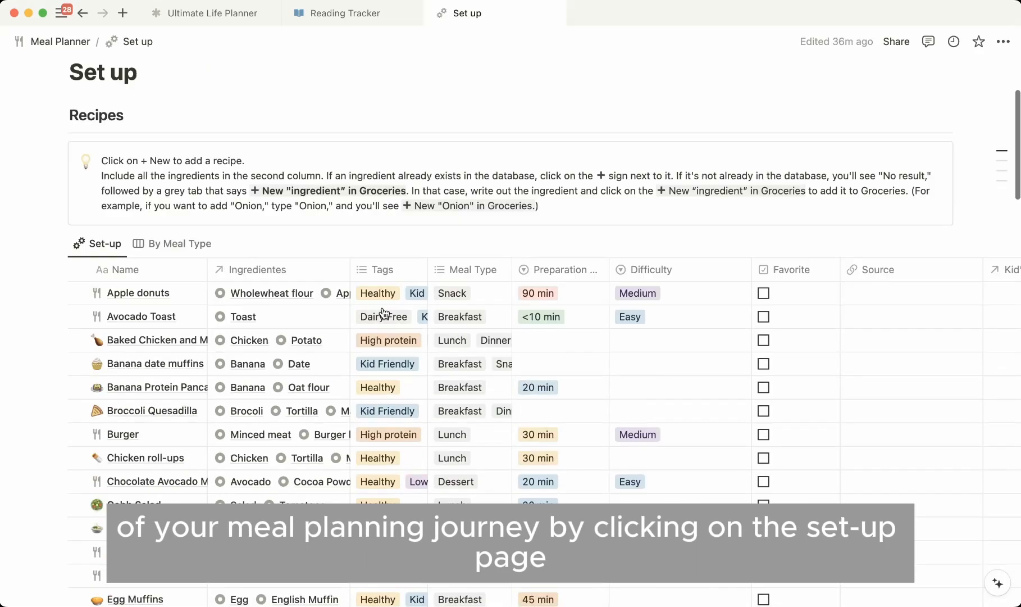
scroll("down", 3)
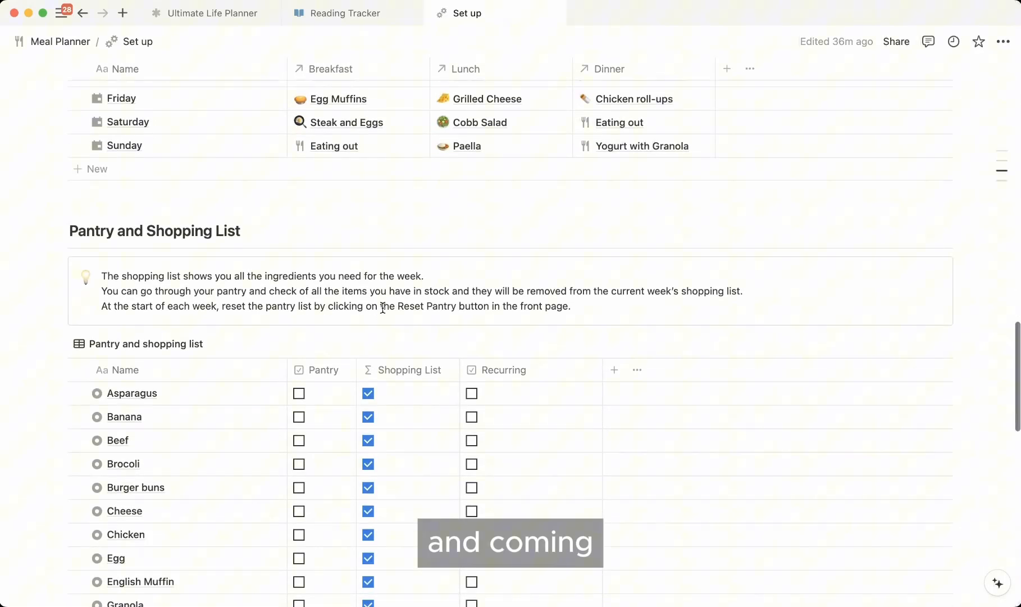
scroll("down", 3)
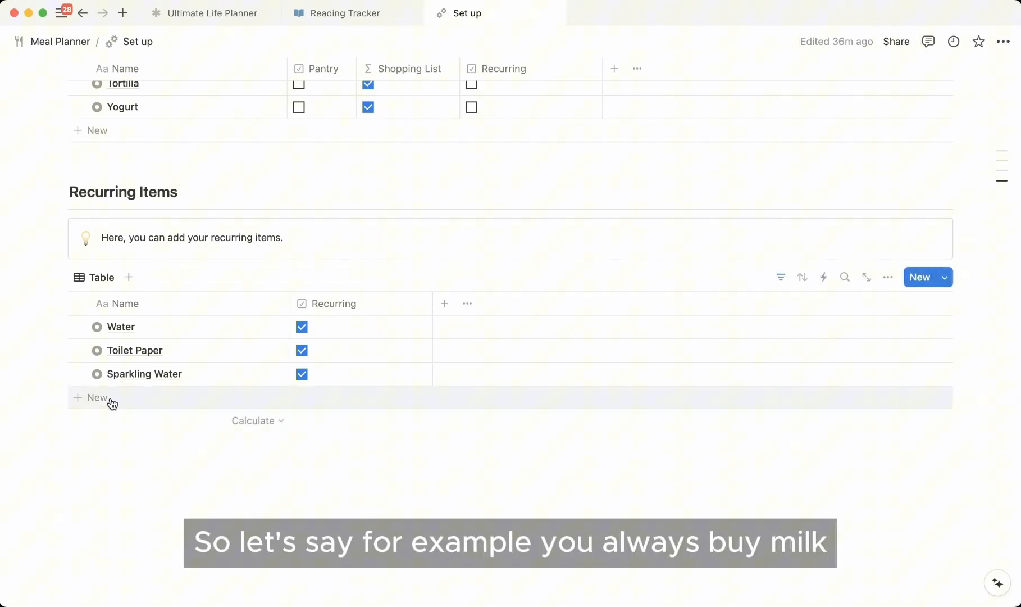
left_click(96, 398)
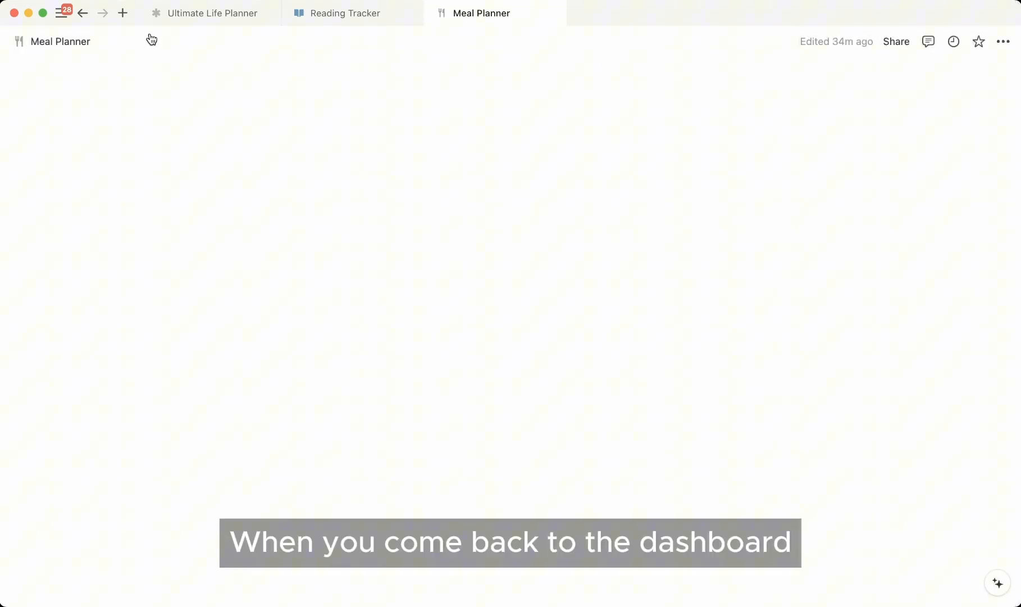
Add Orange juice with the Add new item quick action and check the additional items list
scroll("down", 3)
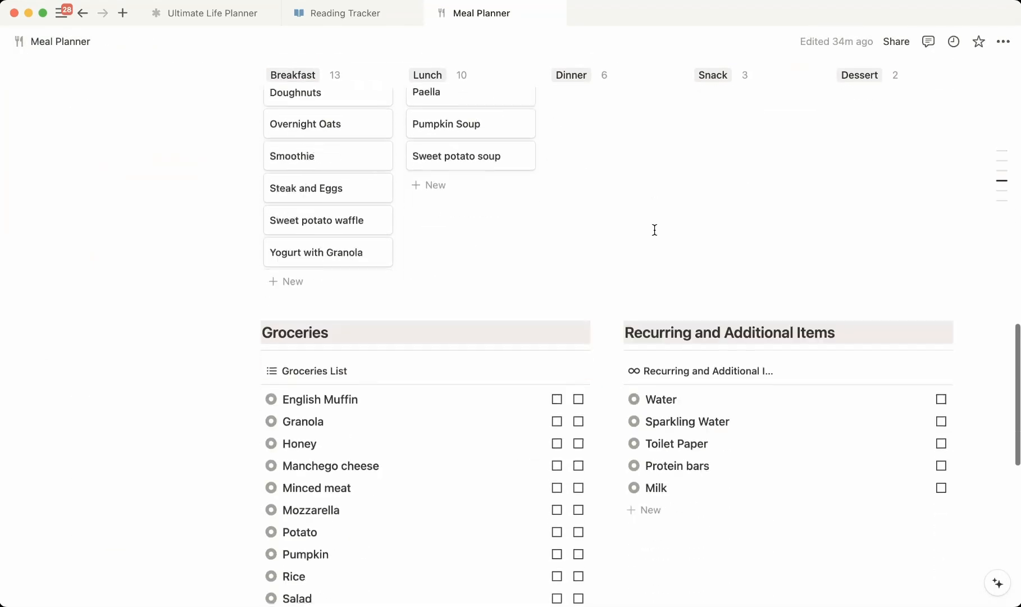
scroll("down", 3)
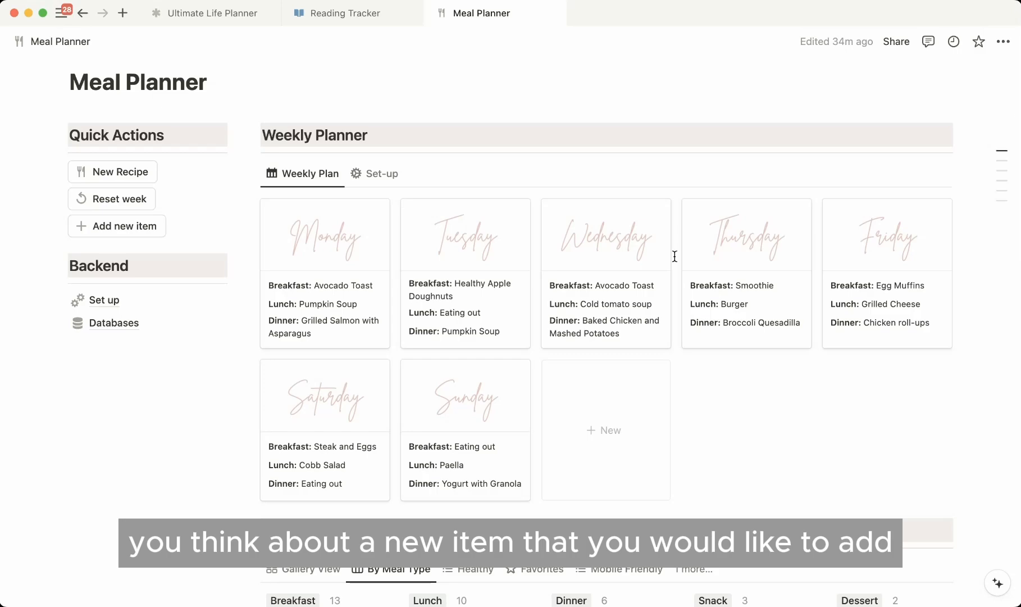
left_click(117, 226)
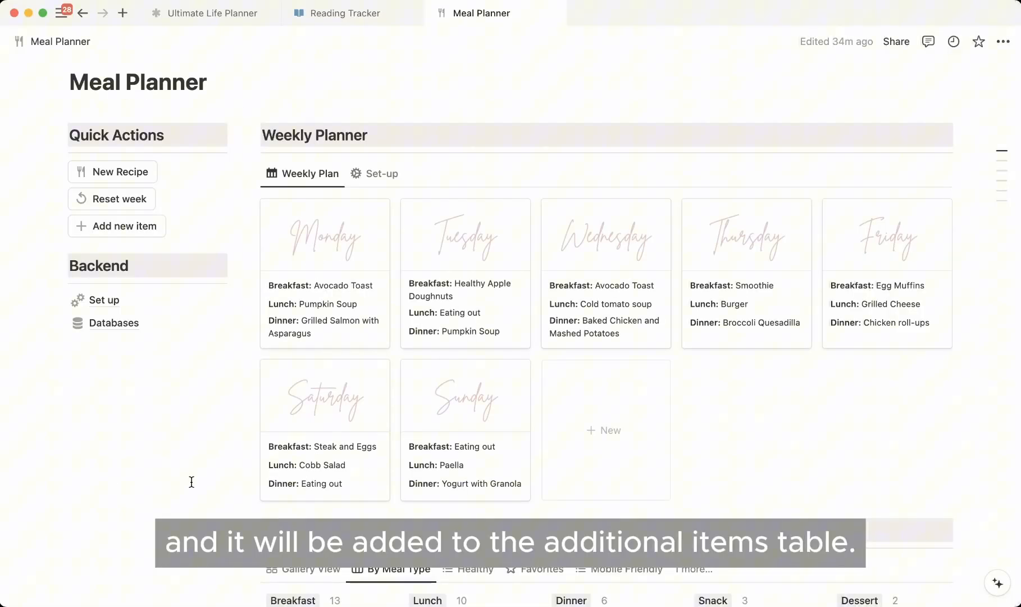
scroll("down", 3)
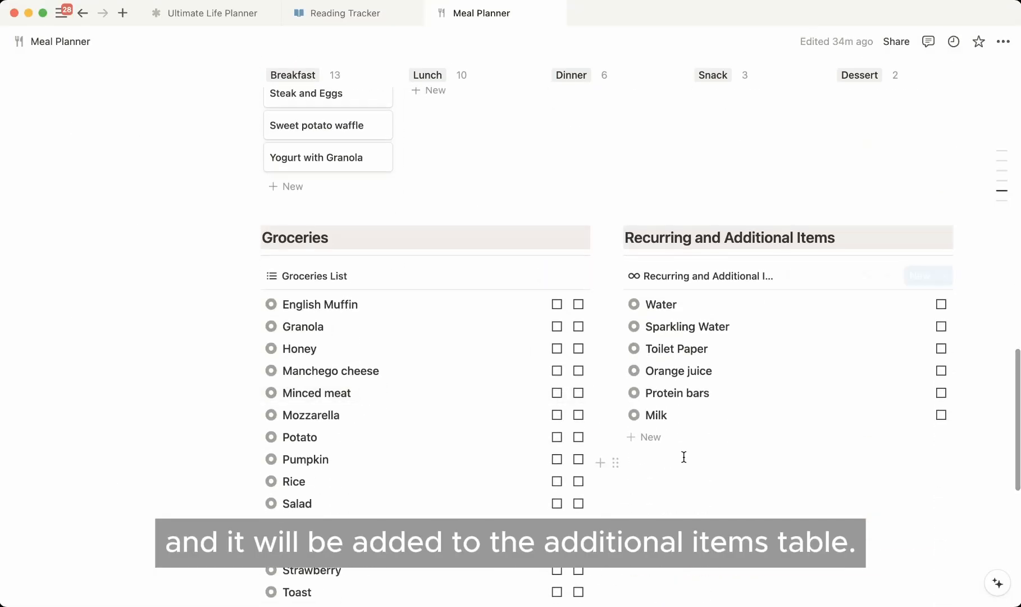
scroll("up", 3)
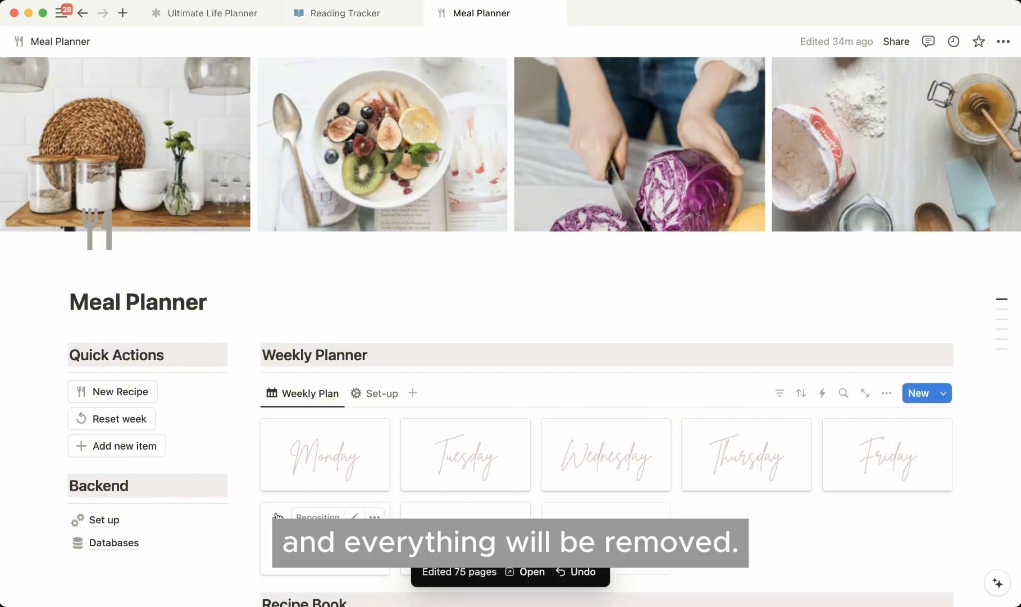
Scroll down to confirm the groceries list is empty and Orange juice is gone
scroll("down", 3)
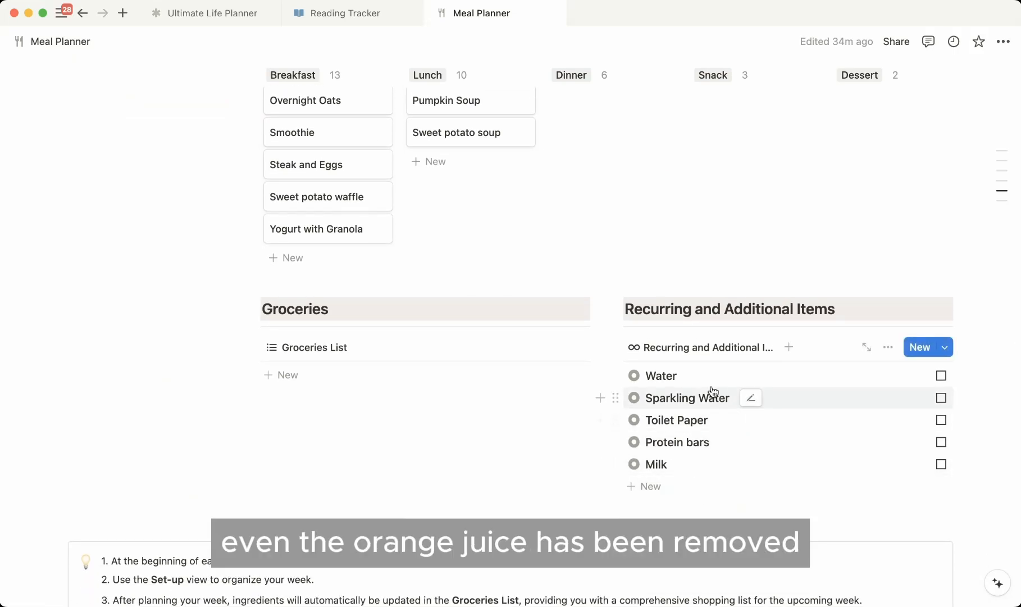
mouse_move(700, 423)
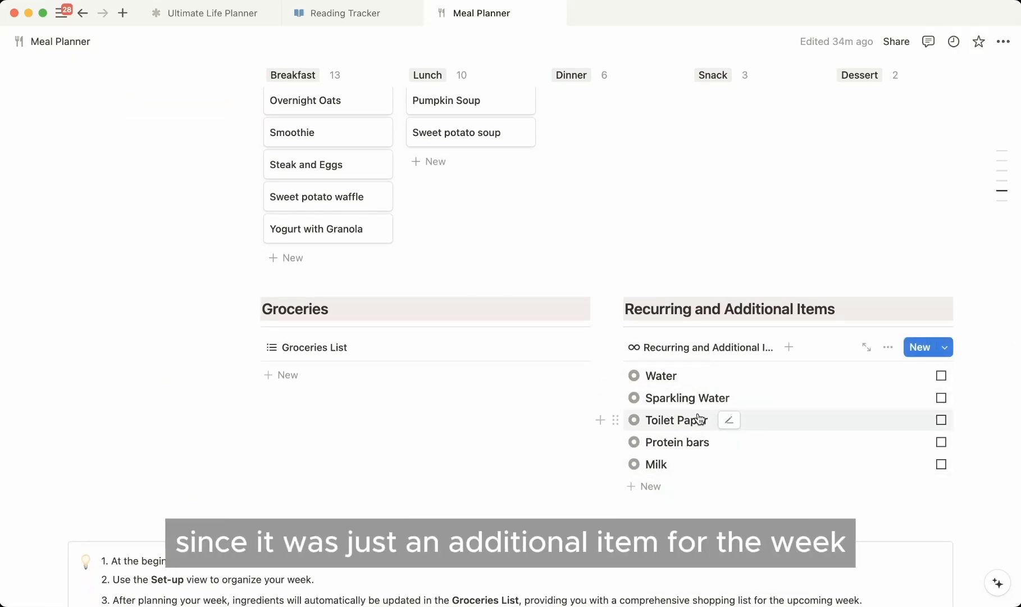
mouse_move(680, 372)
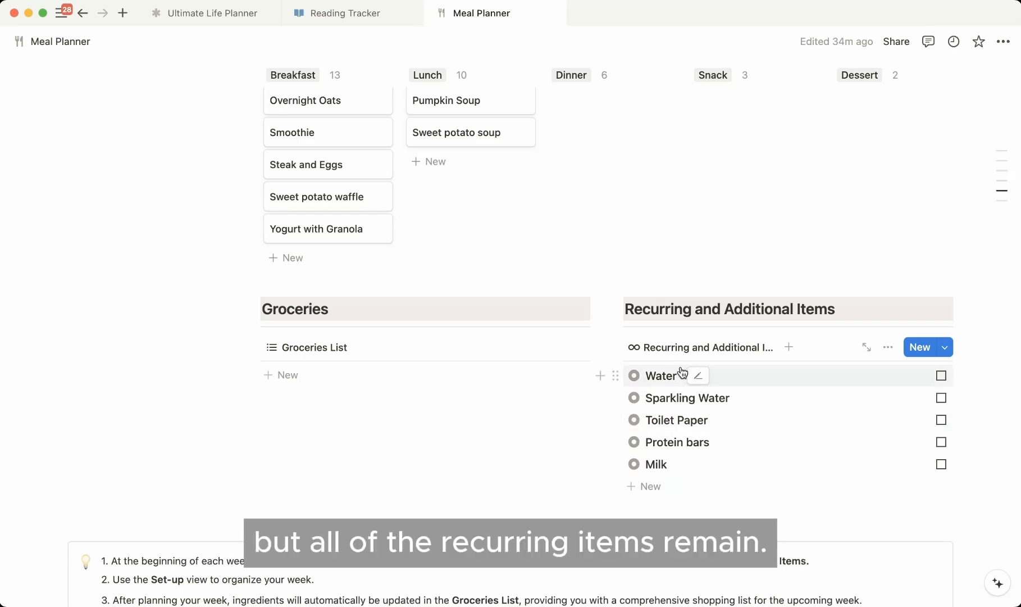
mouse_move(688, 394)
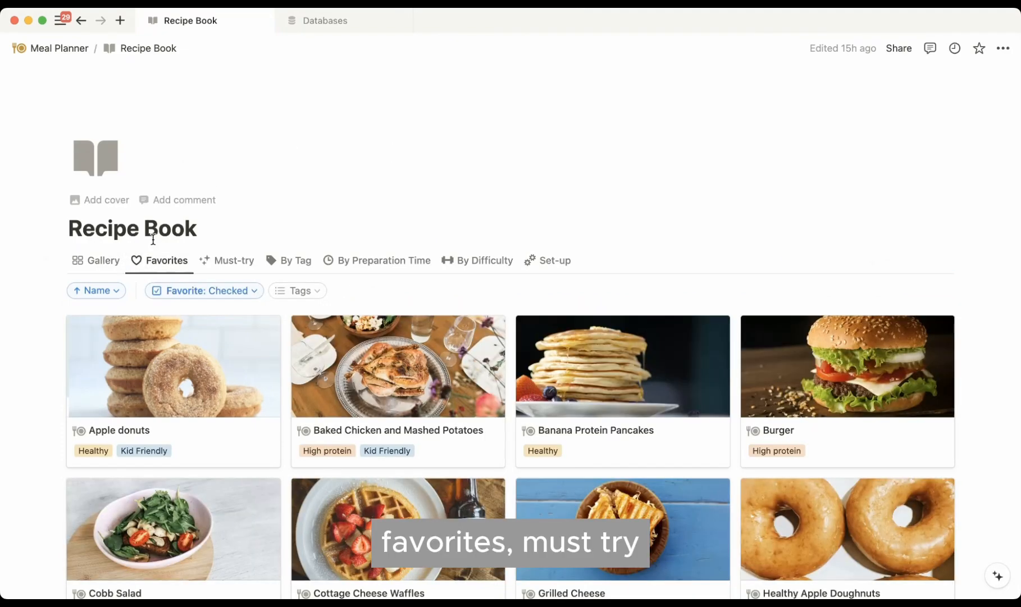
Cycle through the Must-try, By Tag and By Preparation Time views, ending on By Difficulty
left_click(234, 260)
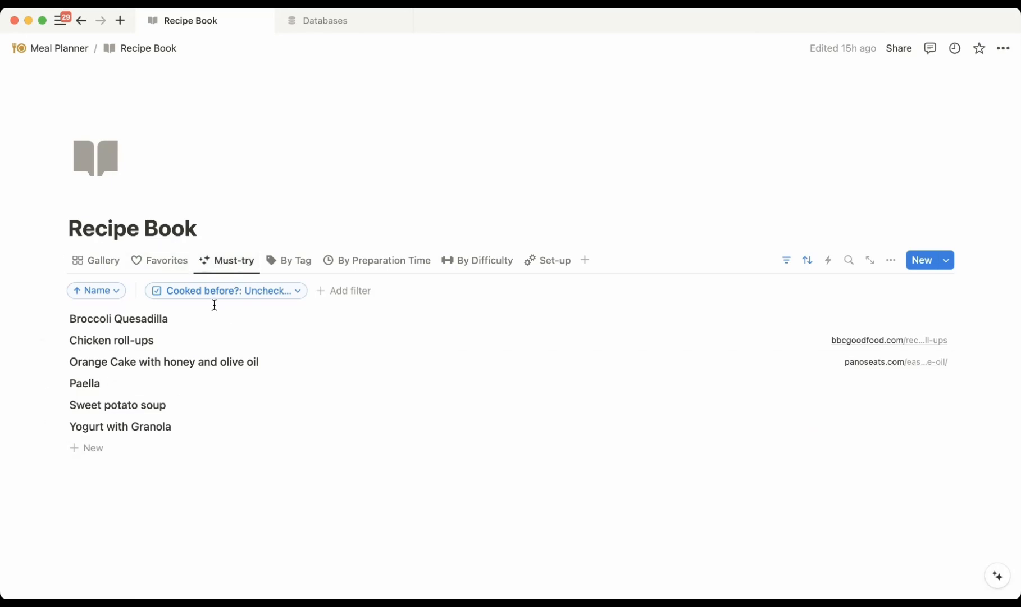
left_click(296, 260)
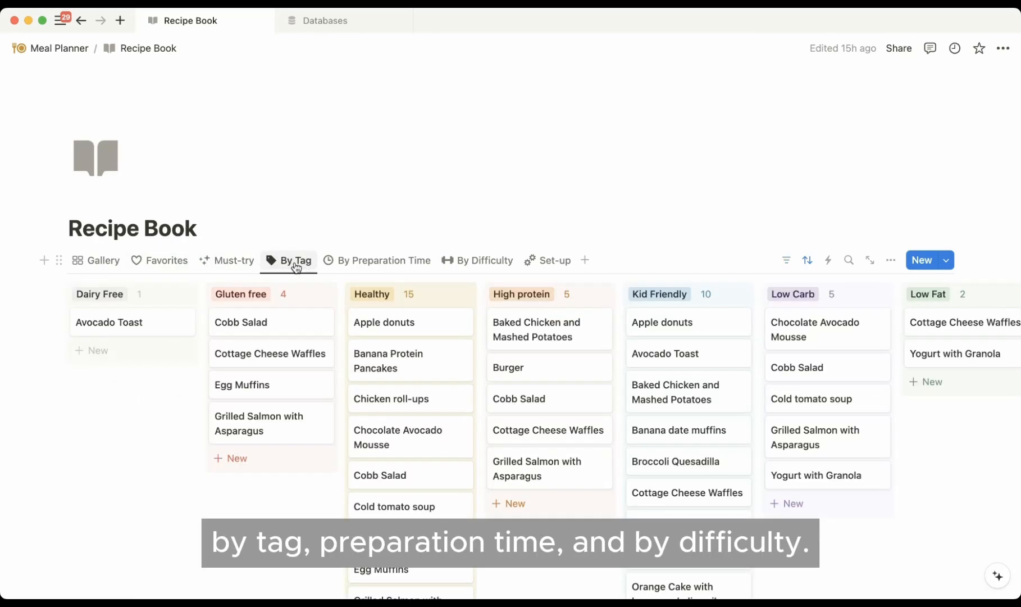
left_click(384, 260)
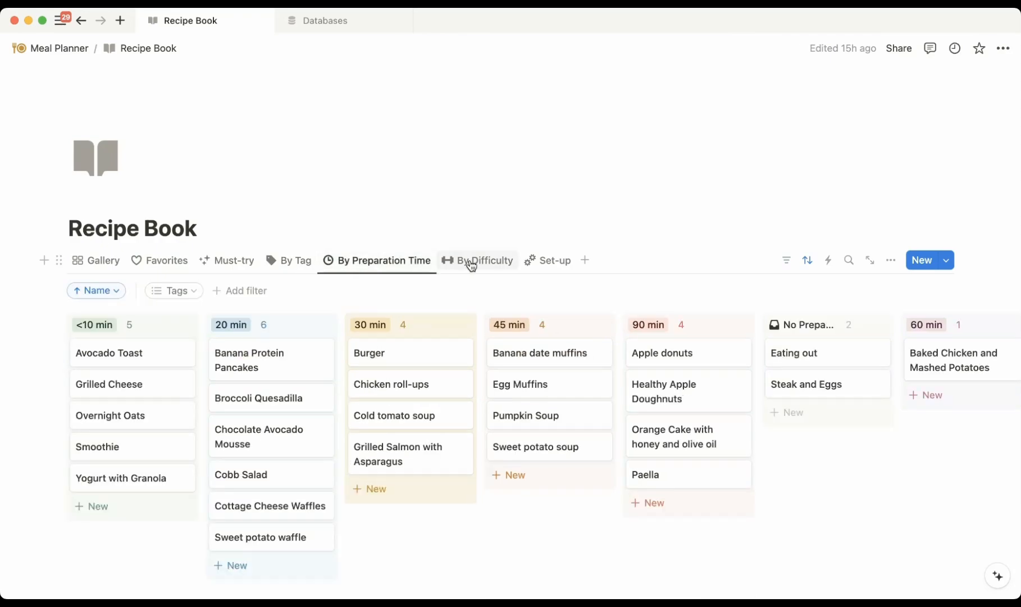
left_click(484, 260)
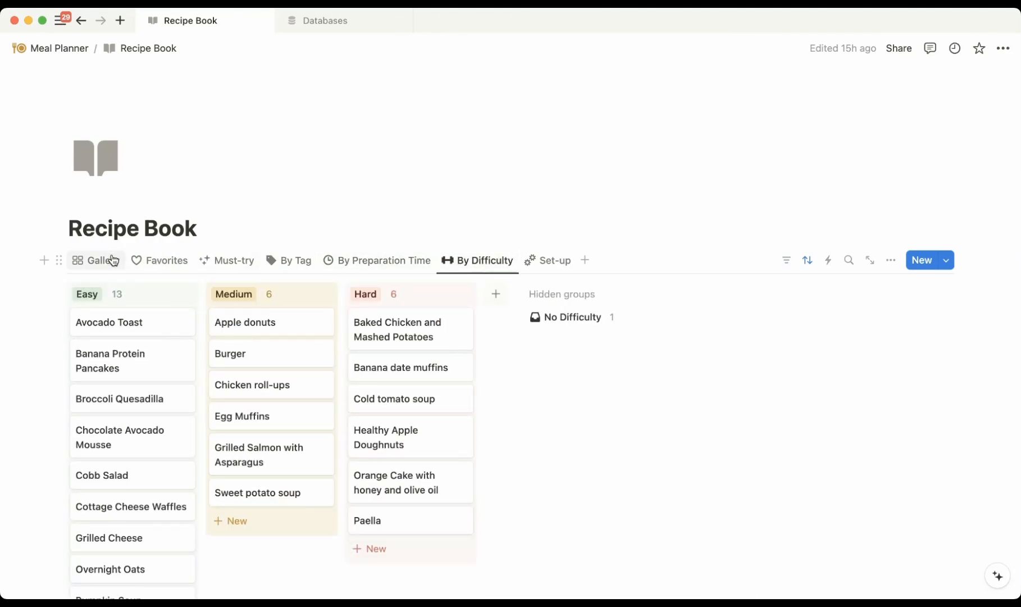
Switch to the Gallery view and filter to Tags: Healthy and Preparation Time: 20 min
left_click(96, 260)
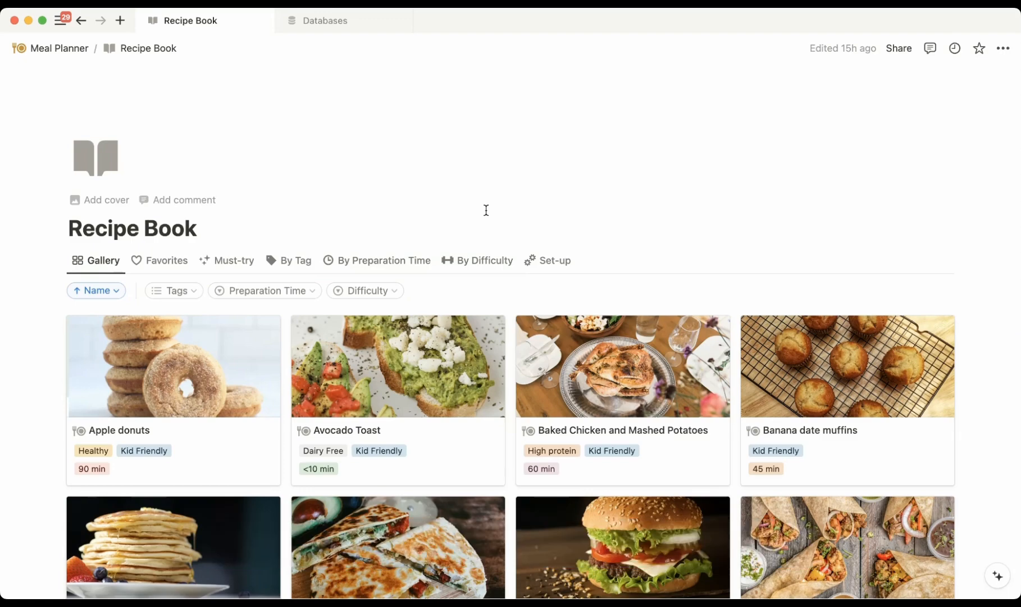
left_click(173, 290)
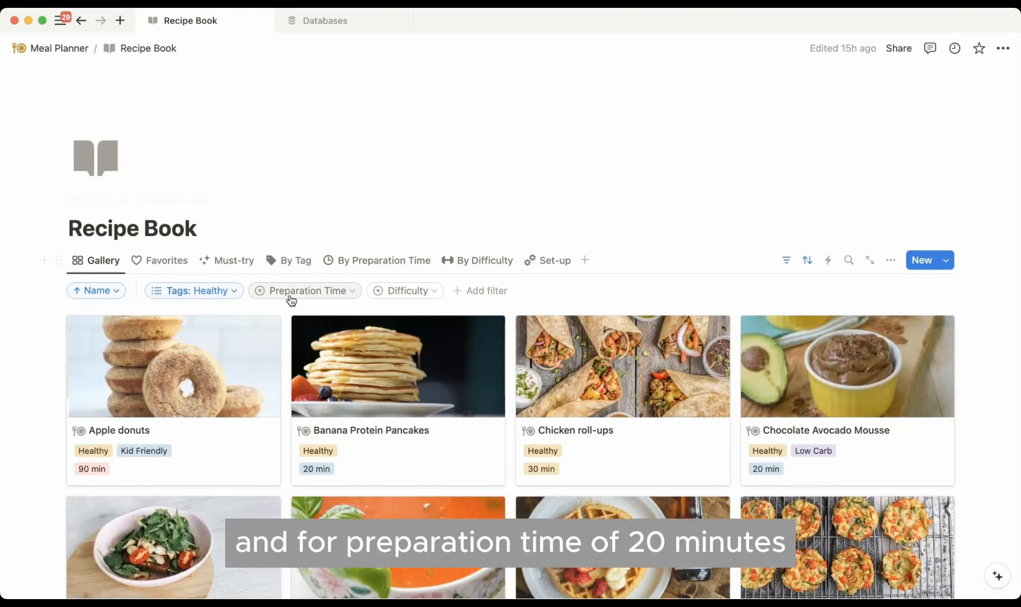
left_click(305, 290)
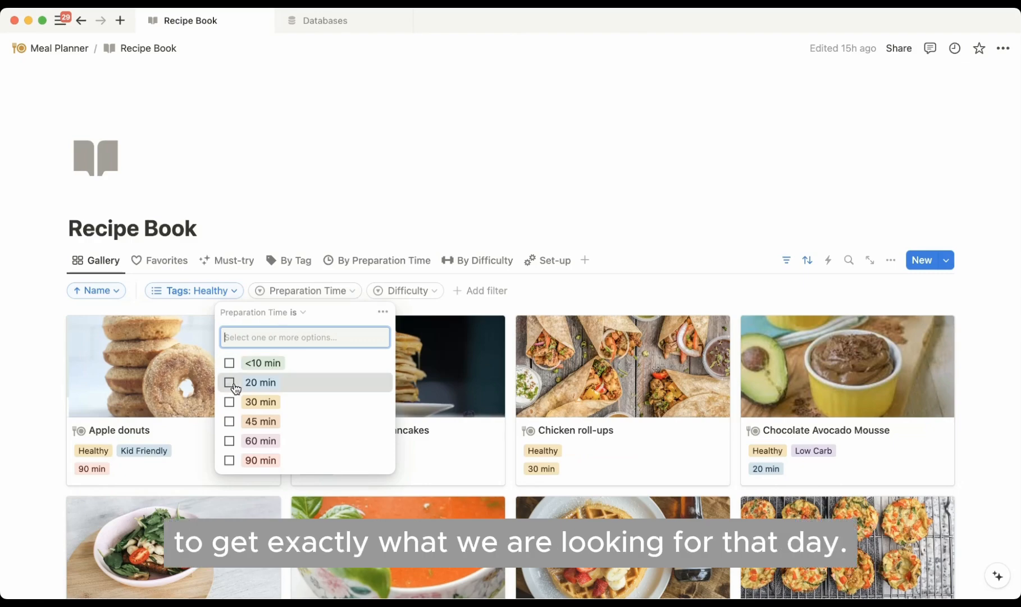
left_click(232, 382)
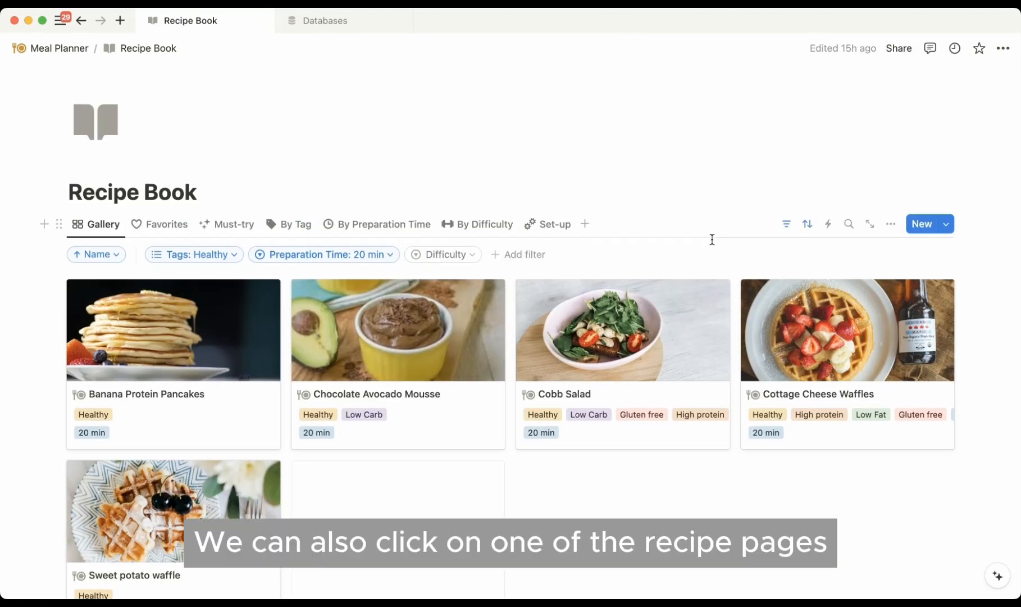
Open Cottage Cheese Waffles and export it as a PDF at 70 percent scale
left_click(847, 330)
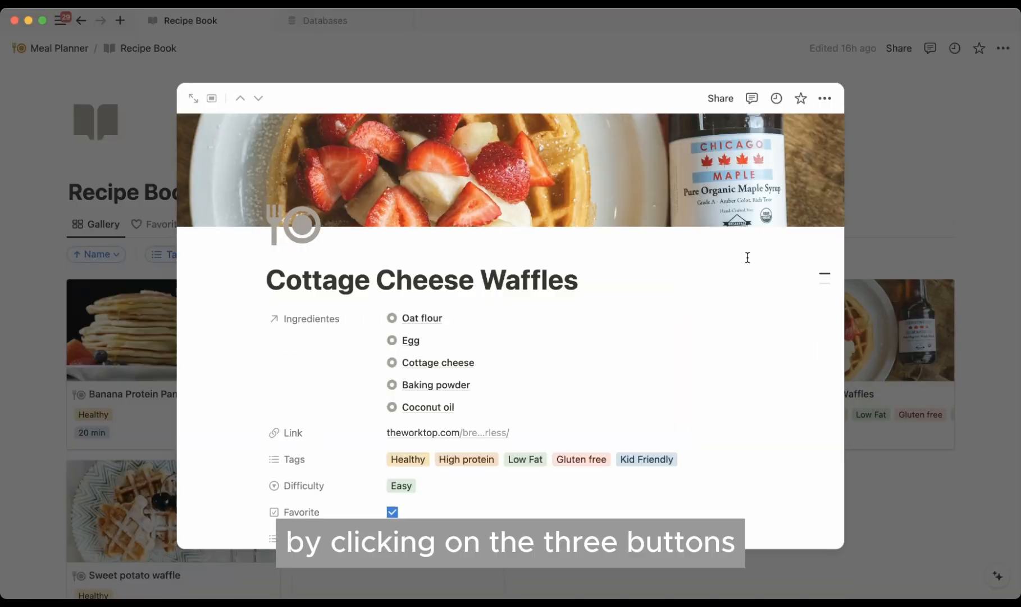
left_click(824, 98)
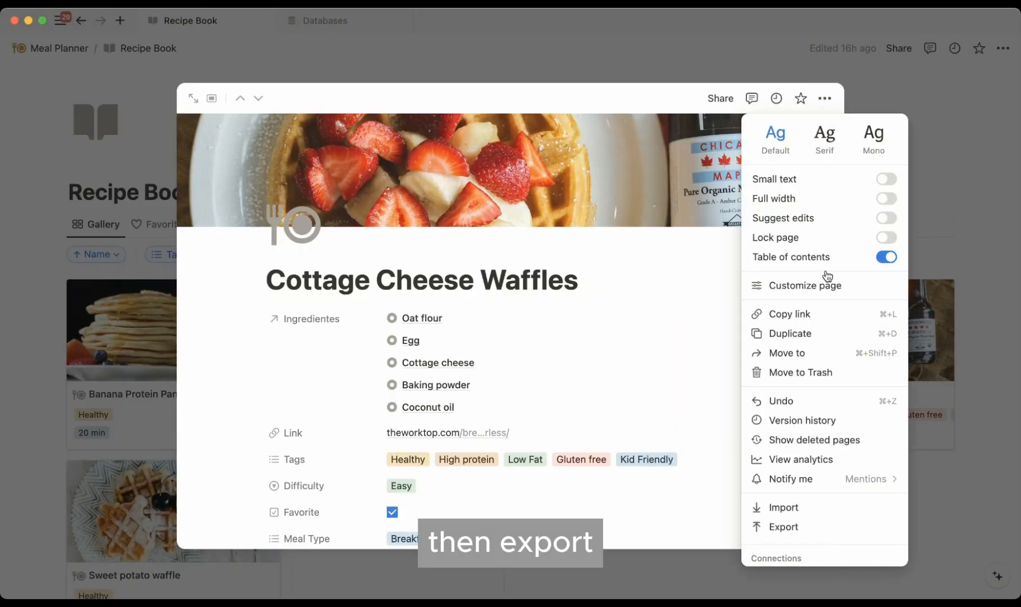
left_click(783, 527)
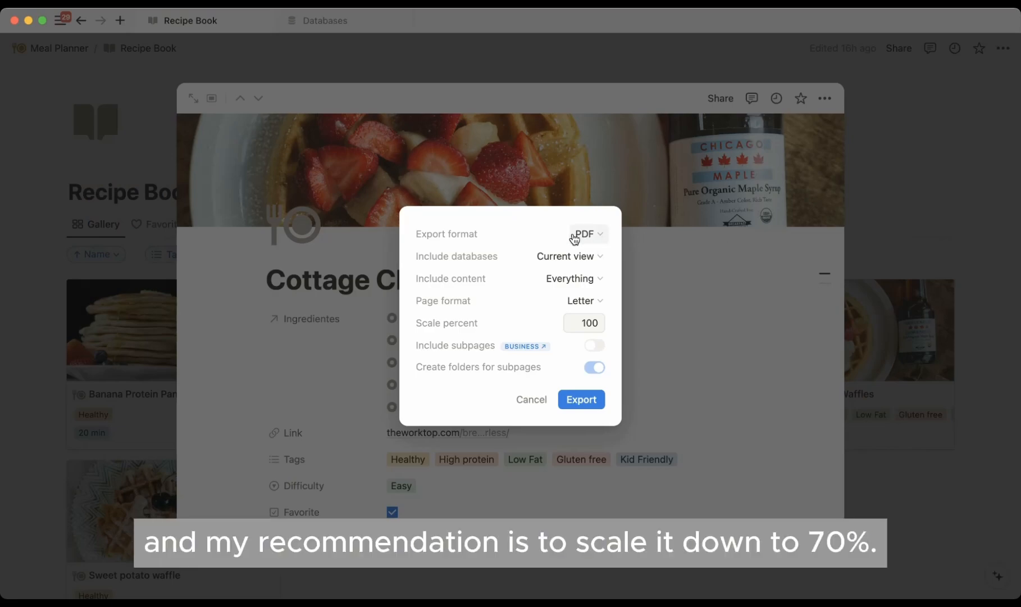
left_click(584, 323)
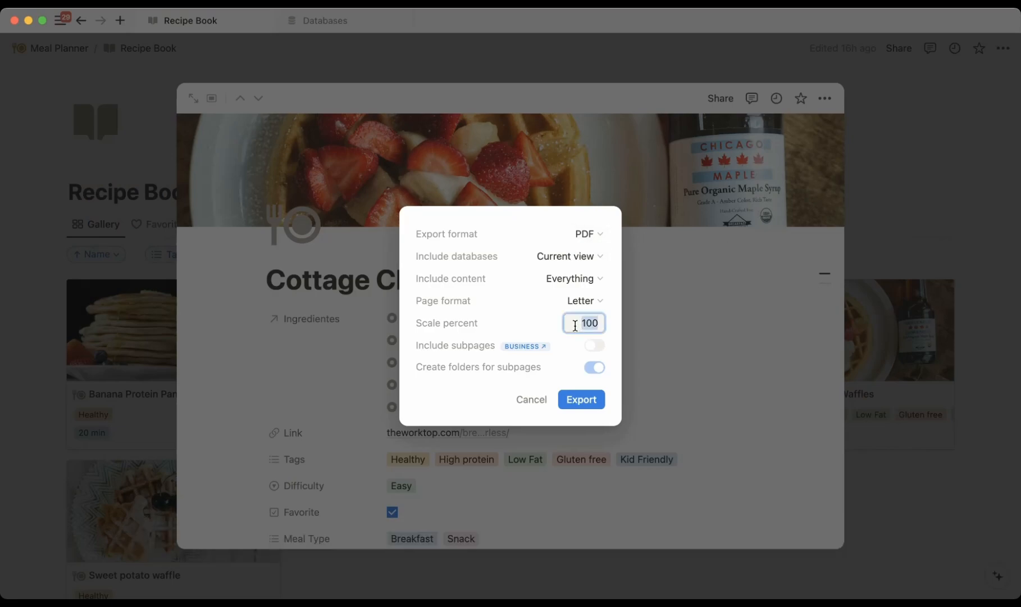
type("70")
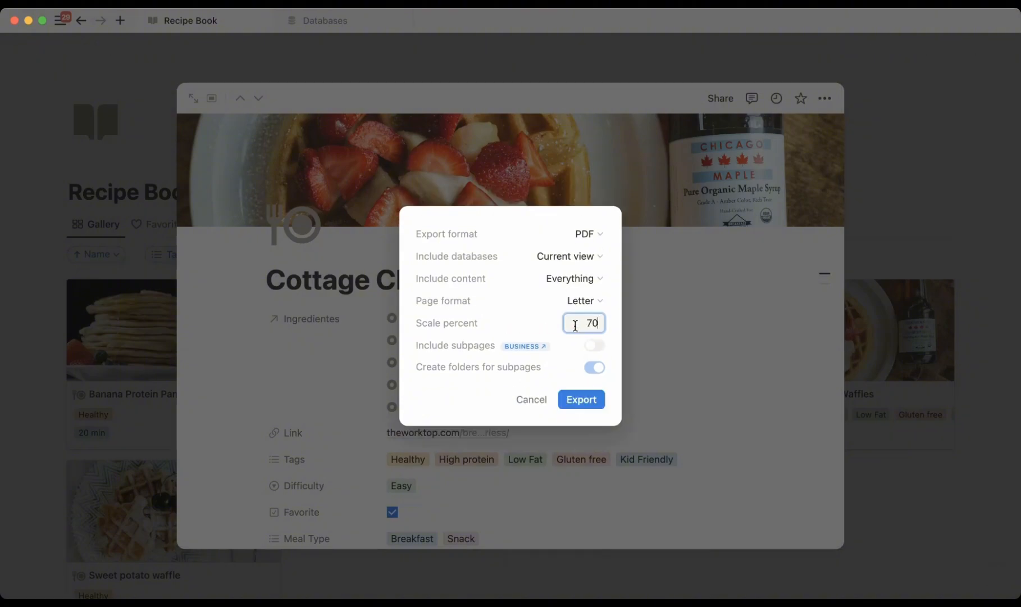
left_click(581, 399)
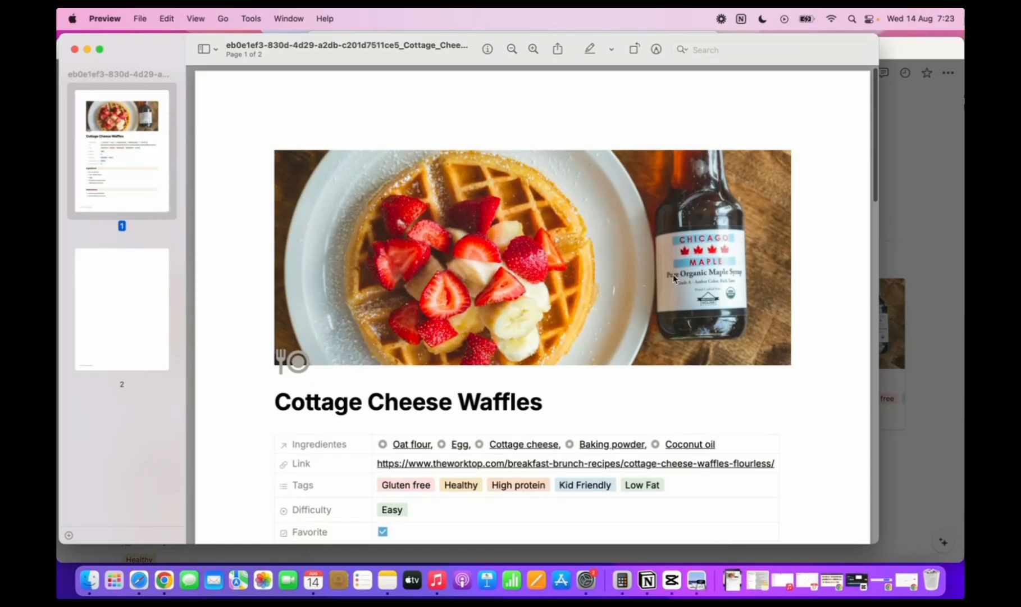
Scroll through the pages of the exported Cottage Cheese Waffles PDF
scroll("down", 3)
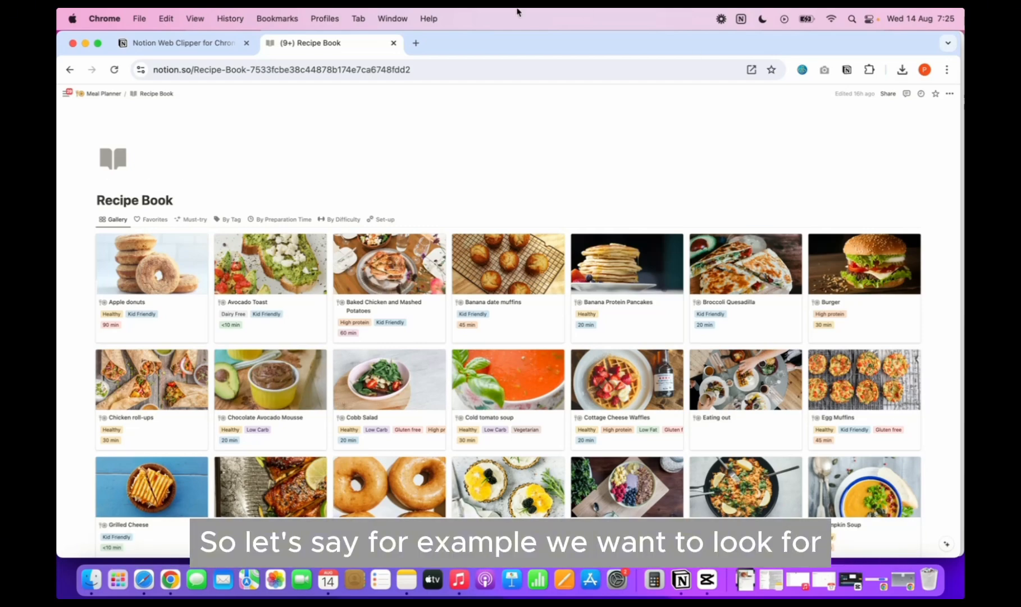
Search 'healthy cornbread recipe' from a new Chrome tab
left_click(416, 43)
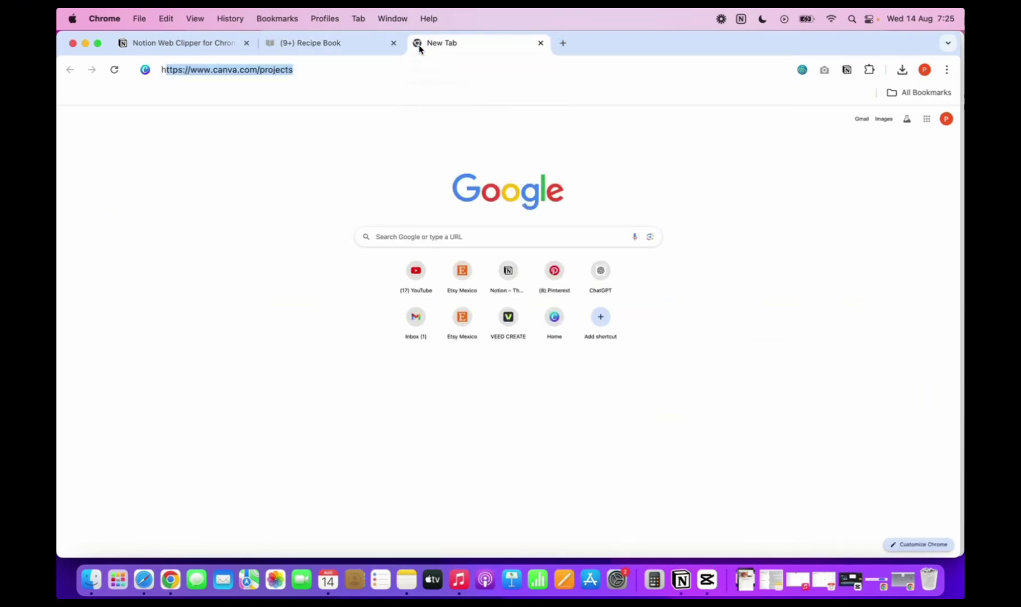
type("healthy cornbread recipe")
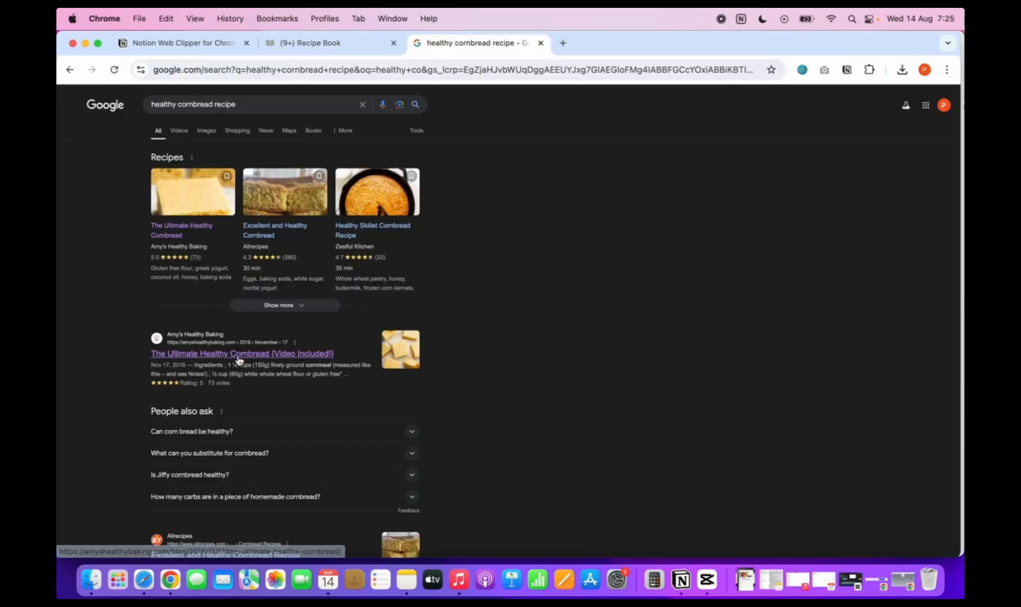
Clip The Ultimate Healthy Cornbread result page into the Recipe Book database with Web Clipper
left_click(242, 353)
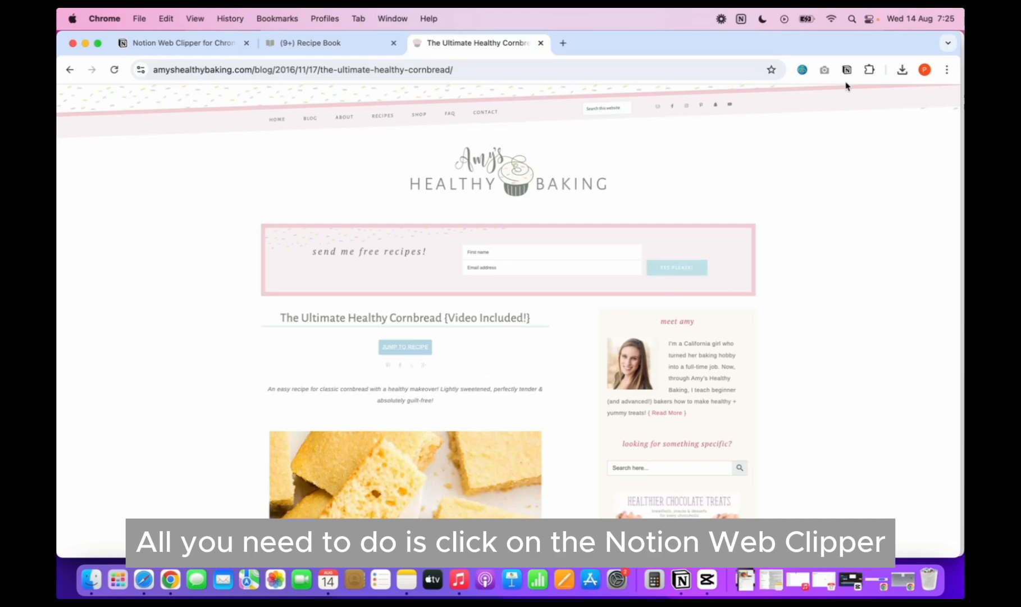
left_click(846, 70)
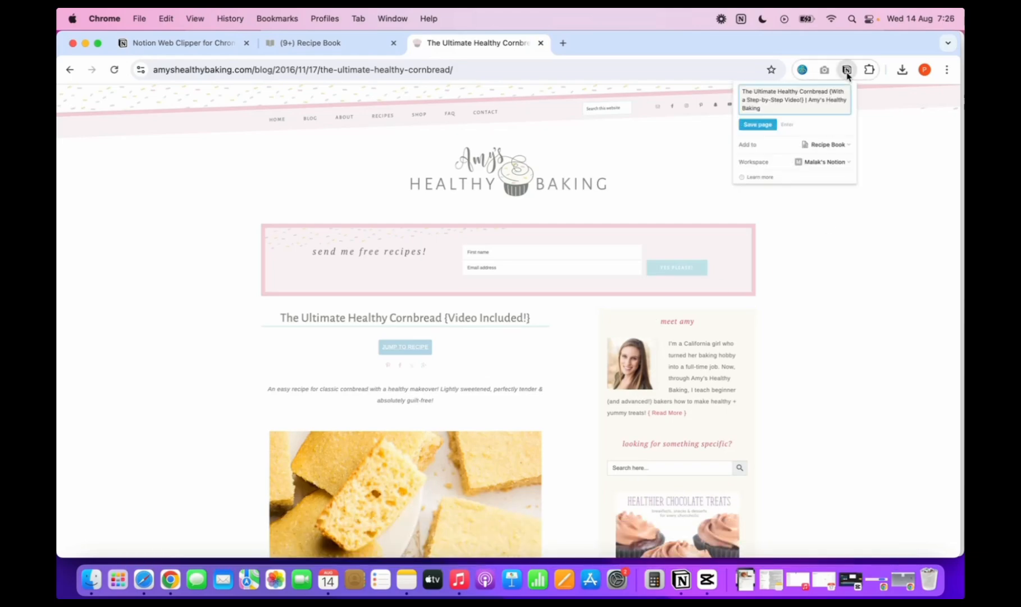
left_click(827, 144)
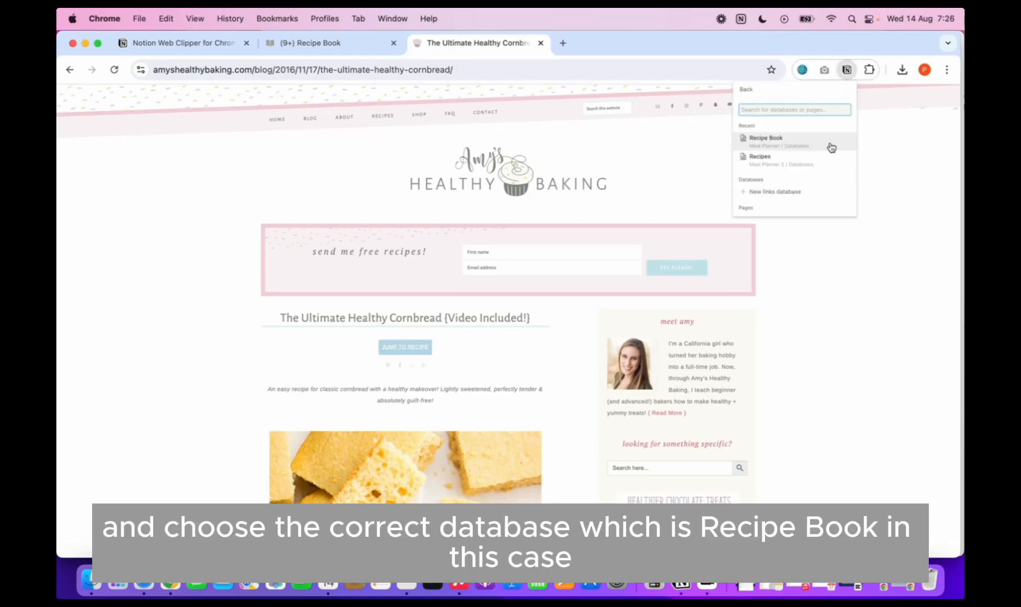
left_click(766, 140)
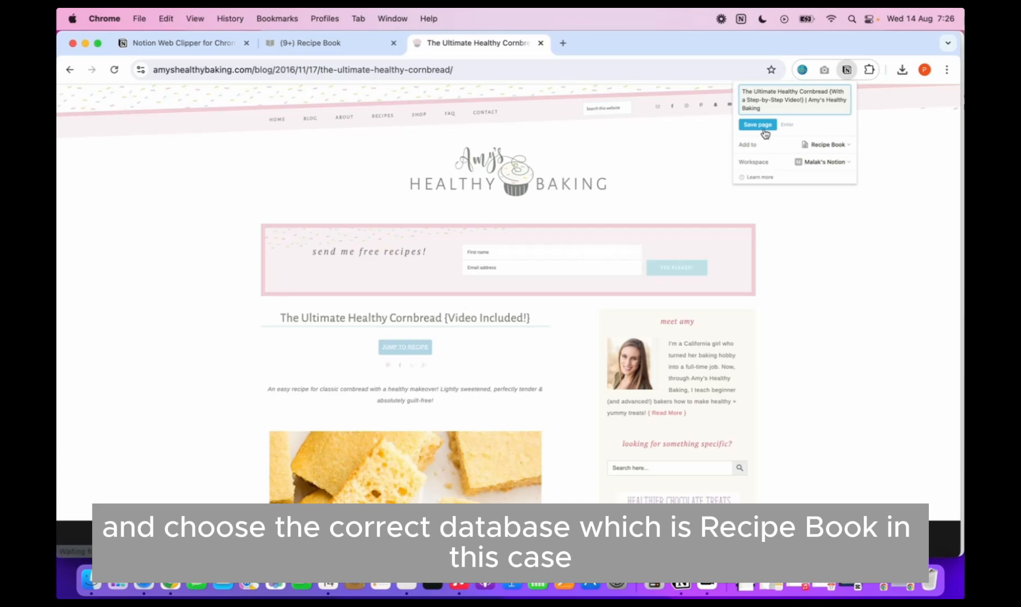
left_click(757, 124)
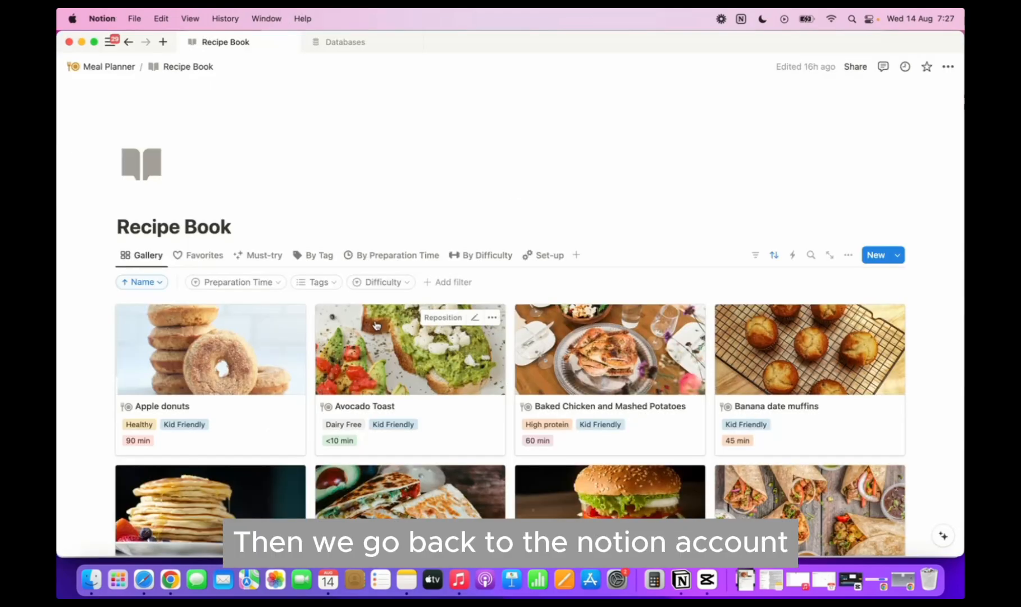
scroll("down", 3)
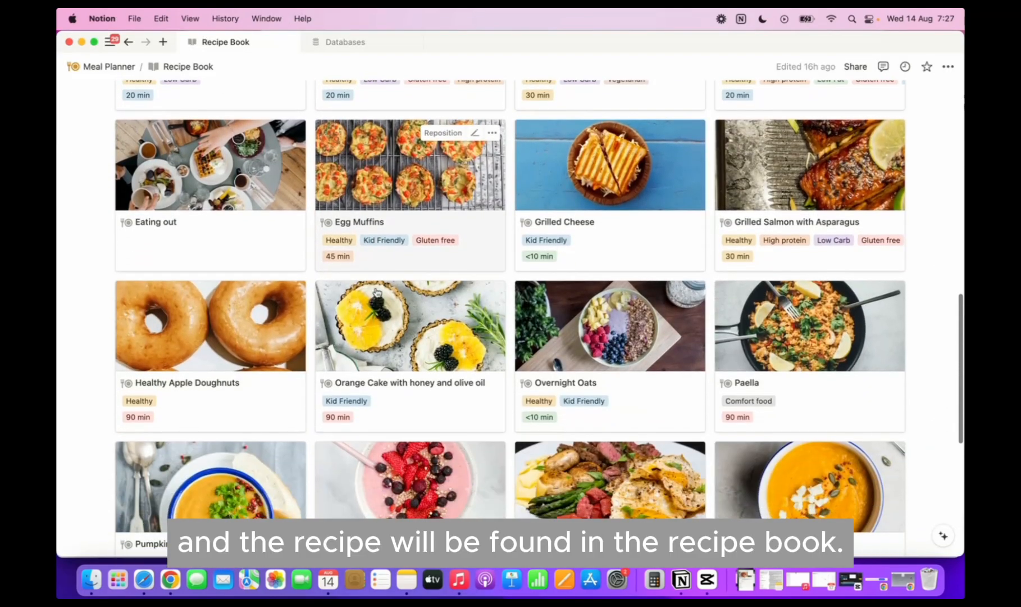
scroll("down", 3)
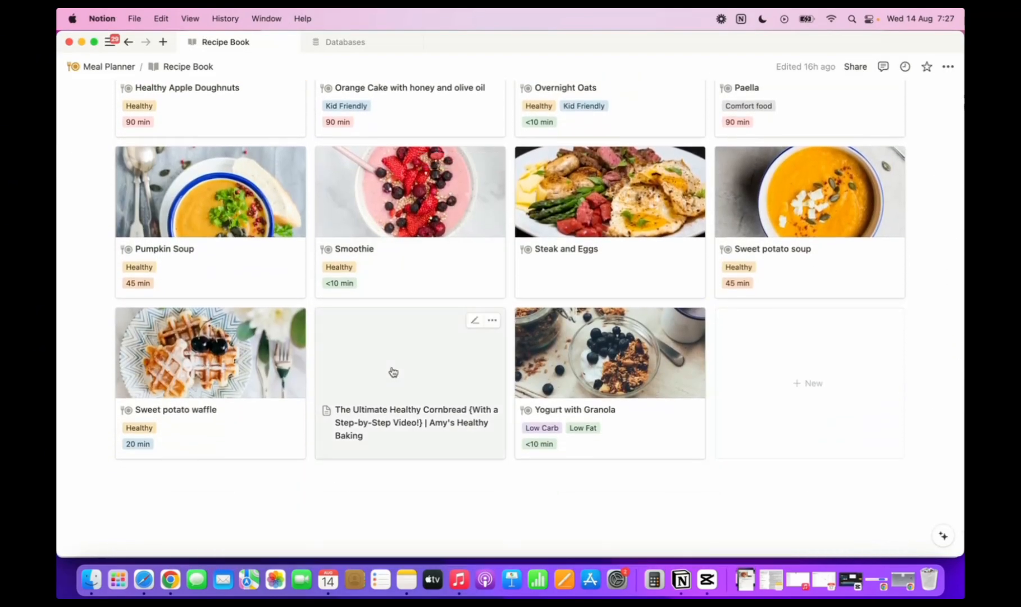
left_click(393, 373)
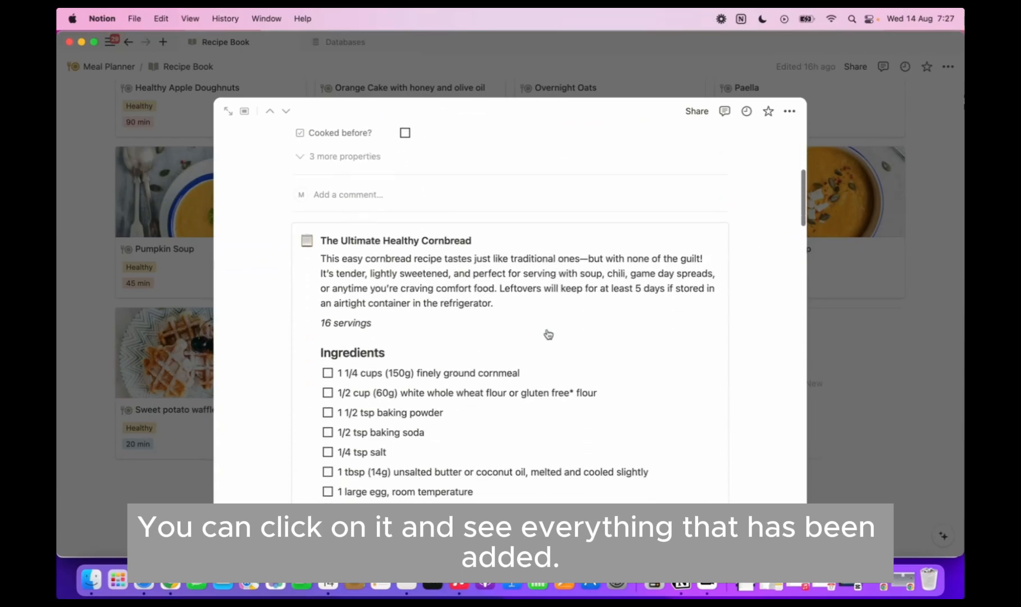
scroll("down", 3)
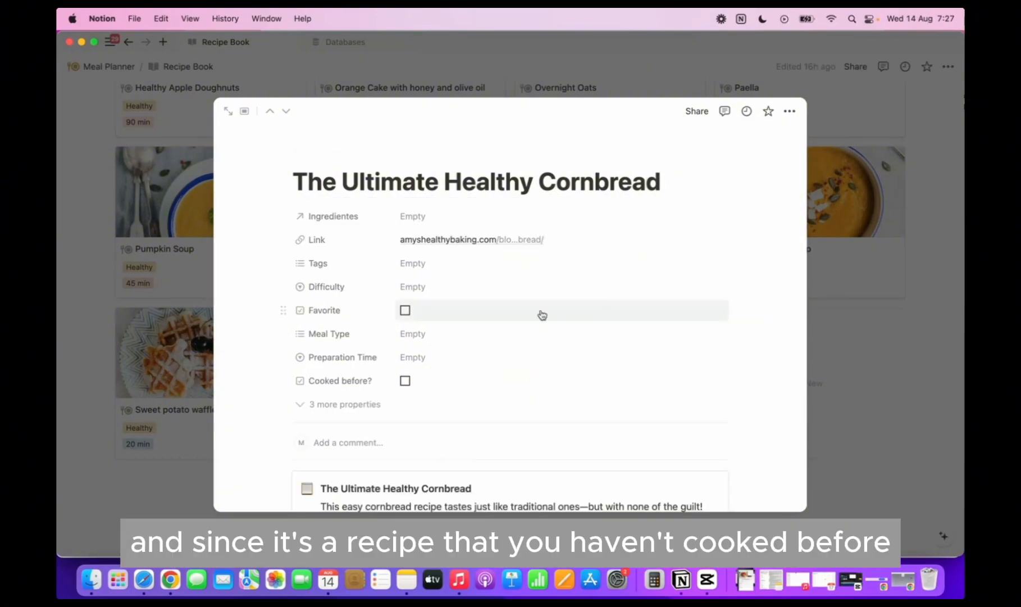
mouse_move(873, 356)
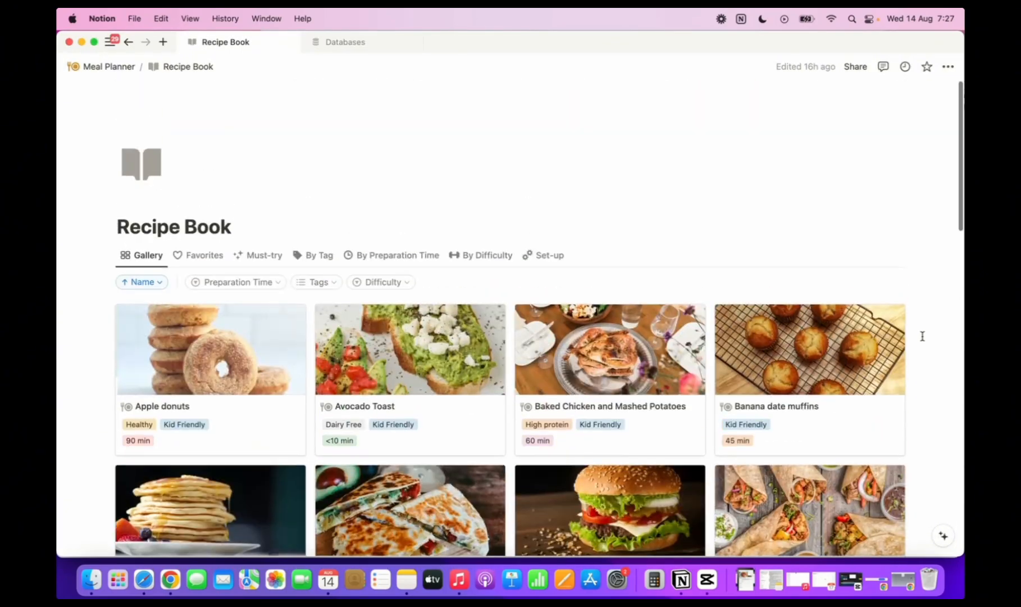
Upload a cornbread photo as the cornbread page's cover, then check its card in Gallery
left_click(263, 255)
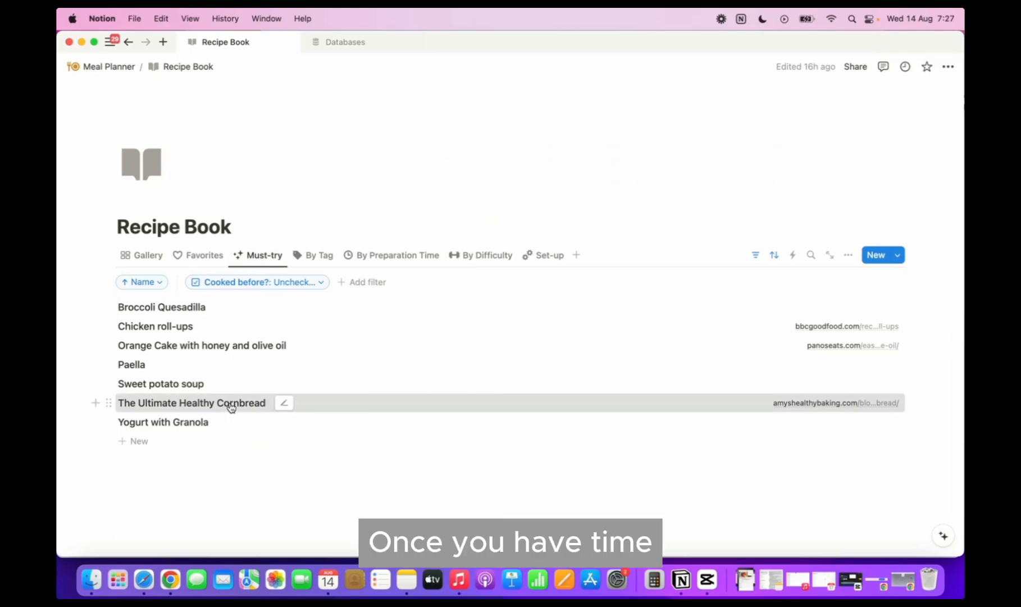
left_click(284, 402)
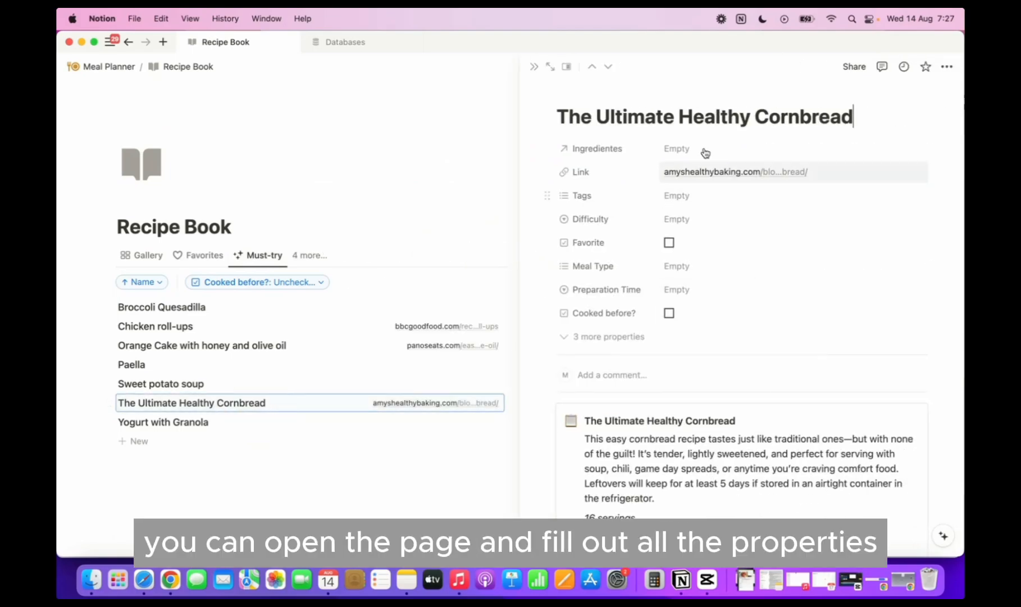
scroll("down", 3)
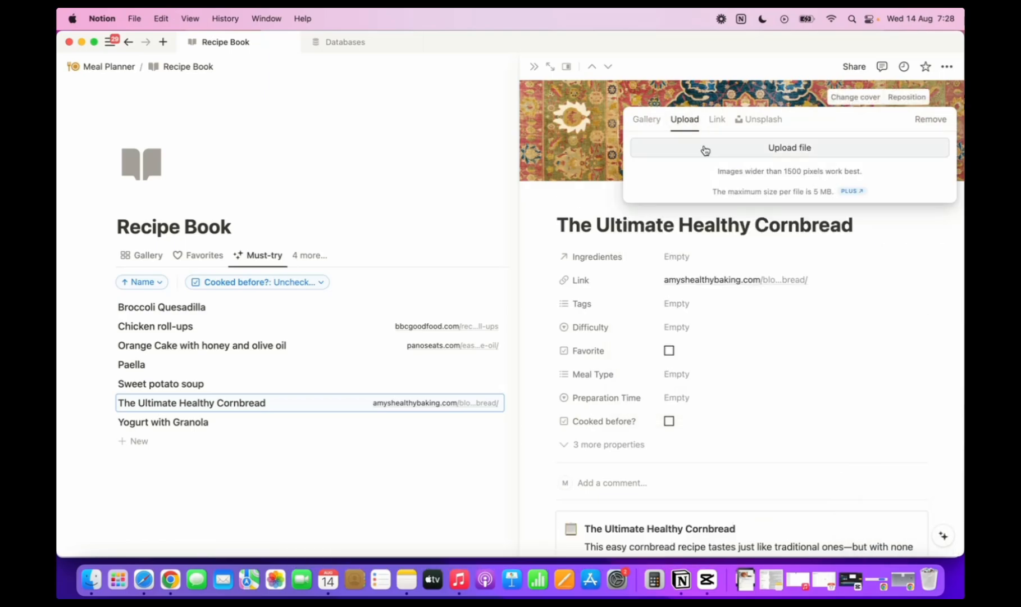
left_click(789, 148)
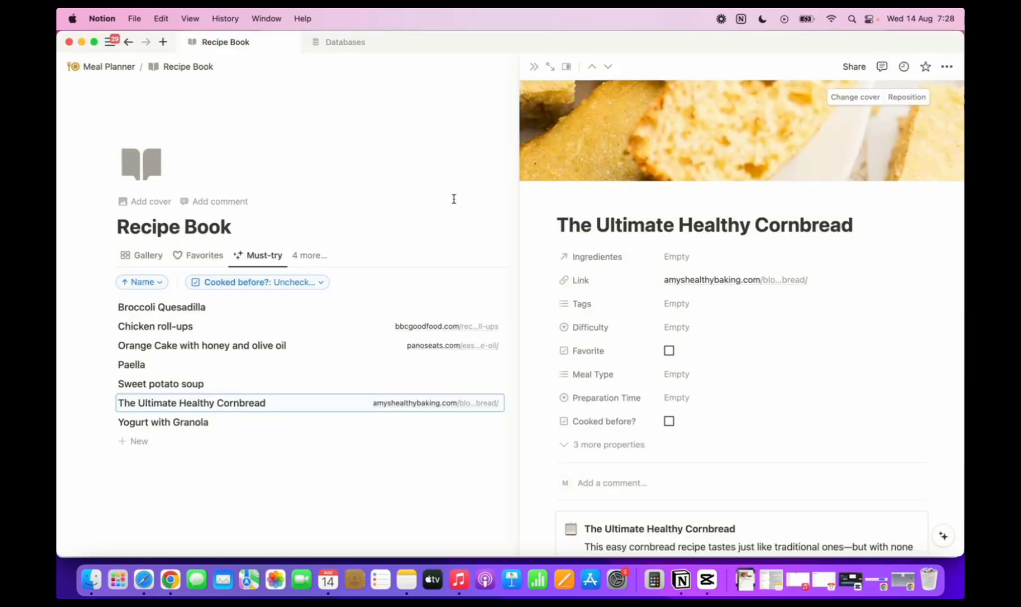
left_click(148, 255)
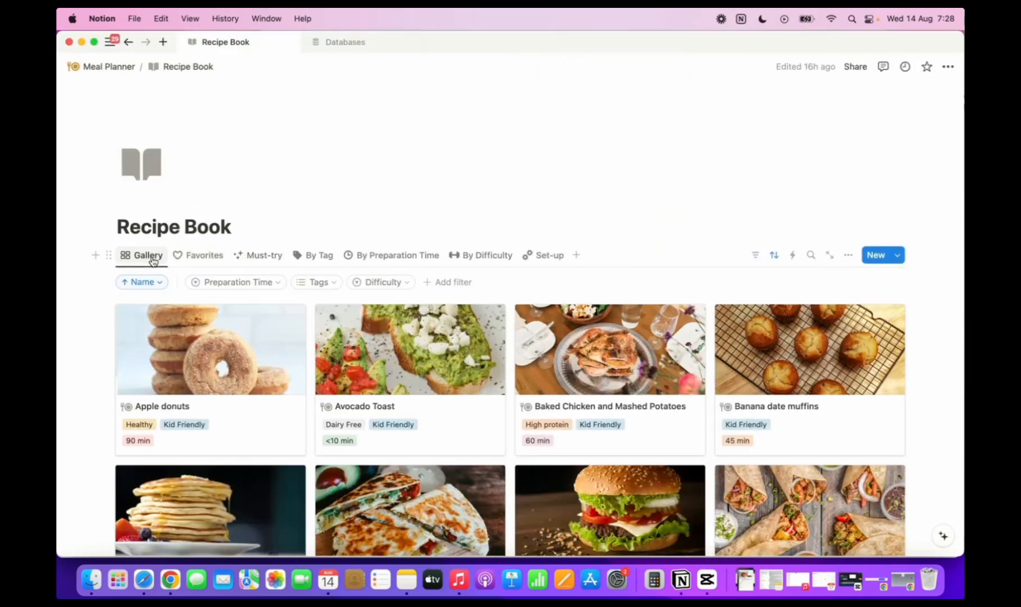
scroll("down", 3)
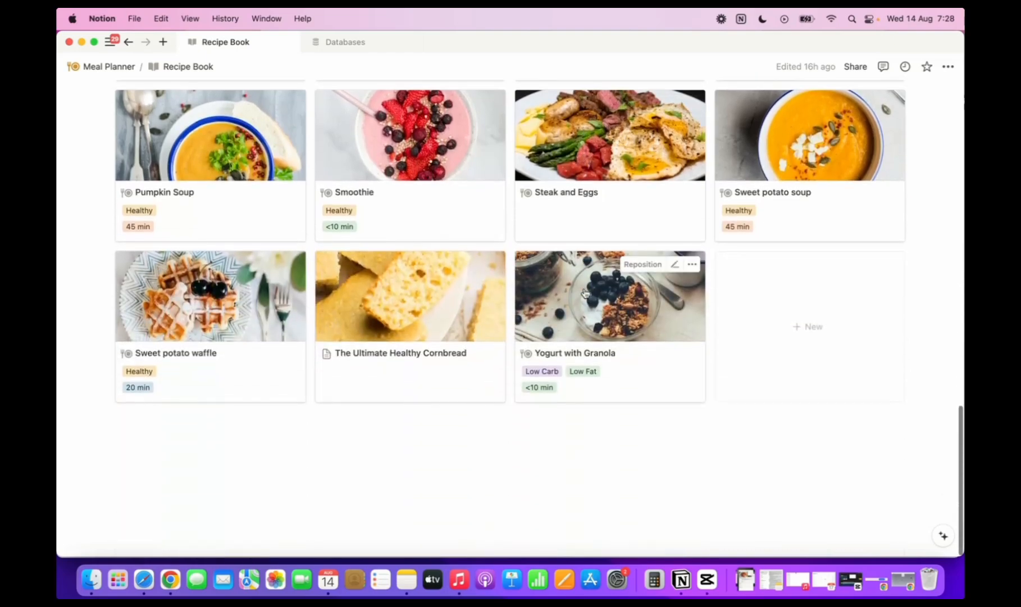